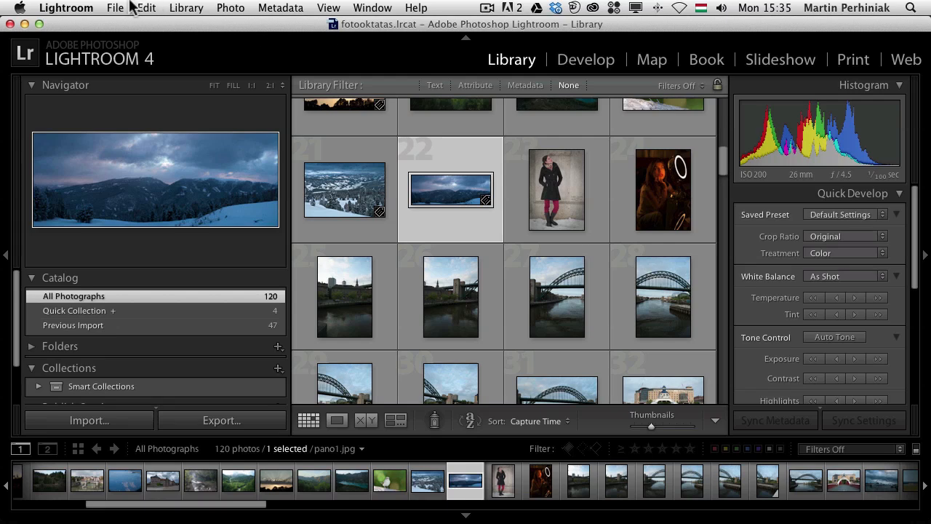
Open Preferences > External Editing and keep Photoshop edits as 16-bit ProPhoto RGB PSD.
left_click(67, 9)
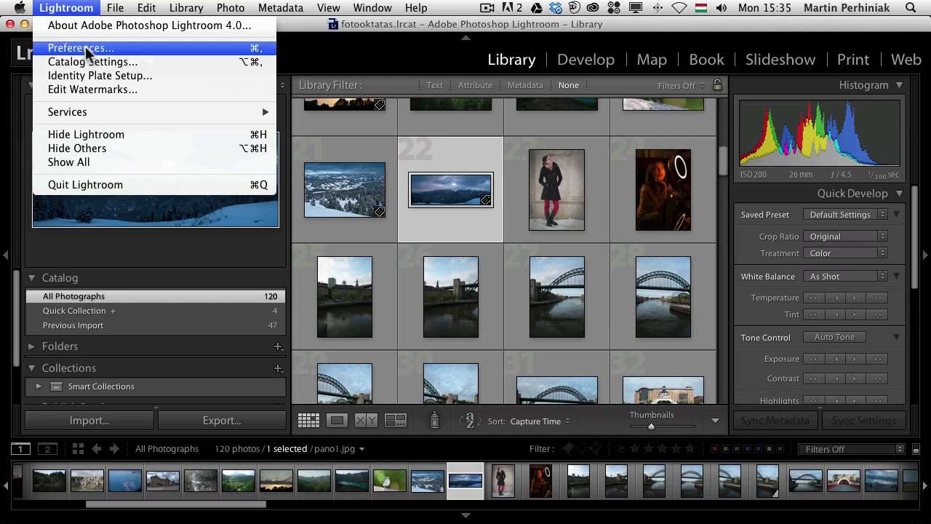
left_click(80, 48)
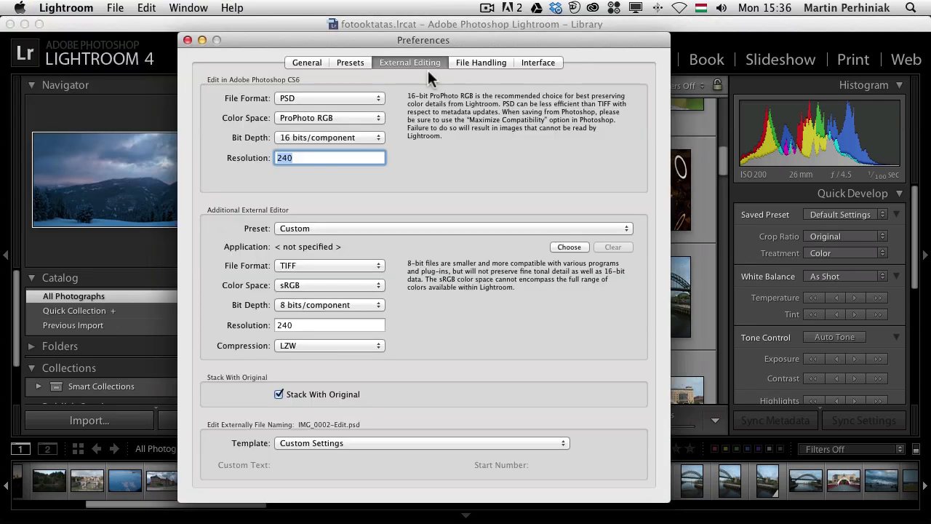
mouse_move(239, 107)
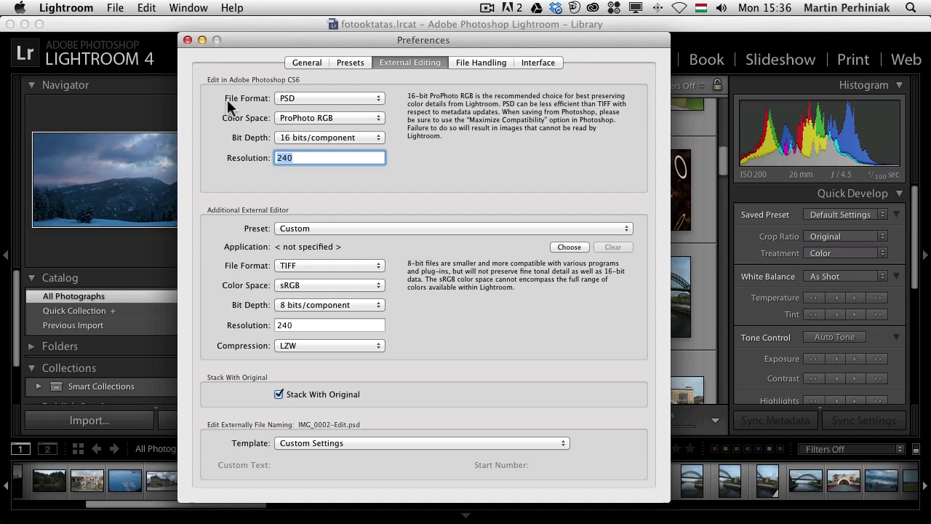
mouse_move(291, 107)
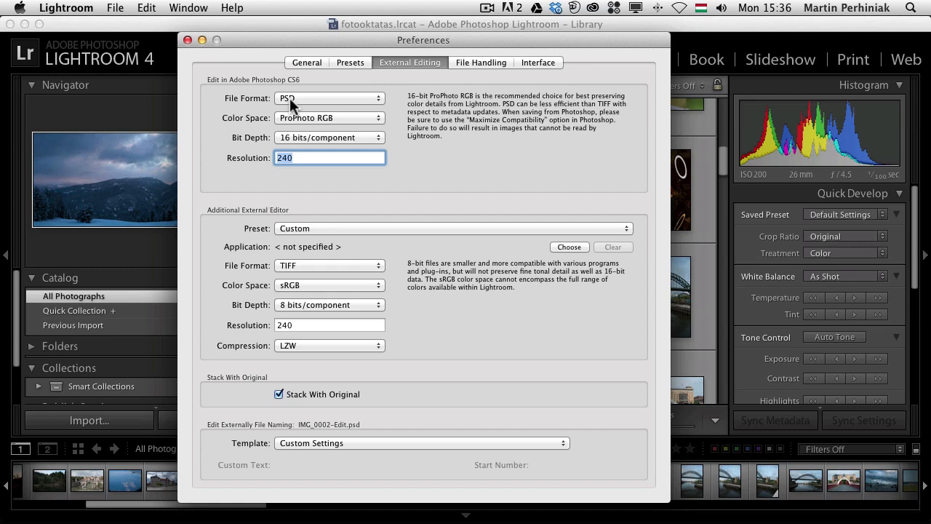
left_click(329, 99)
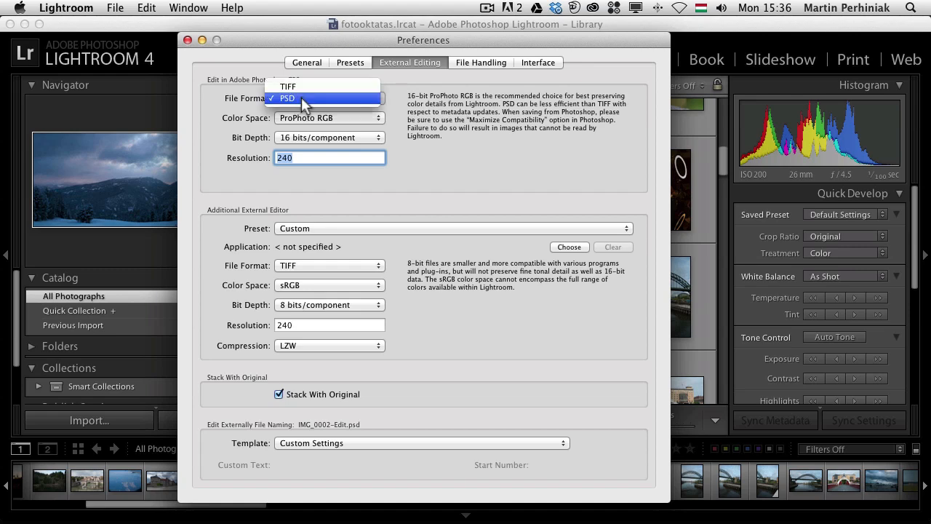
mouse_move(306, 102)
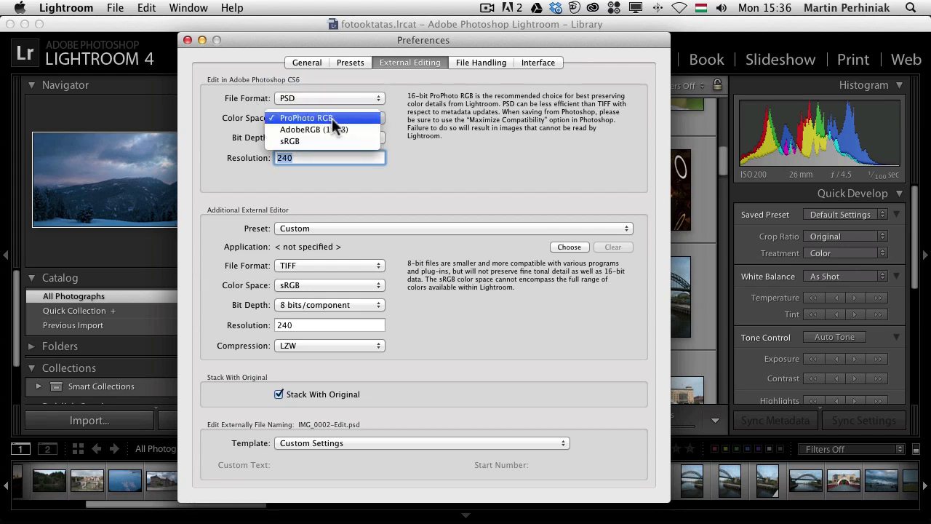
left_click(304, 116)
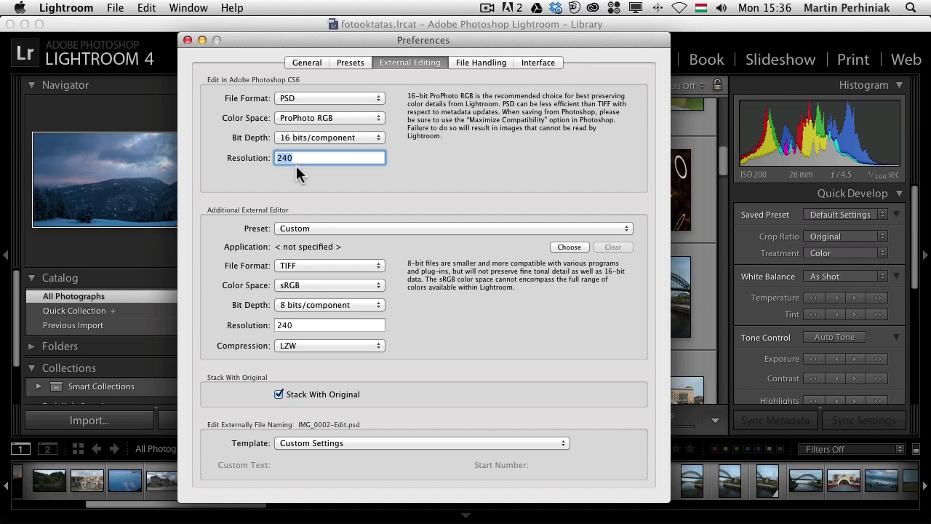
mouse_move(506, 116)
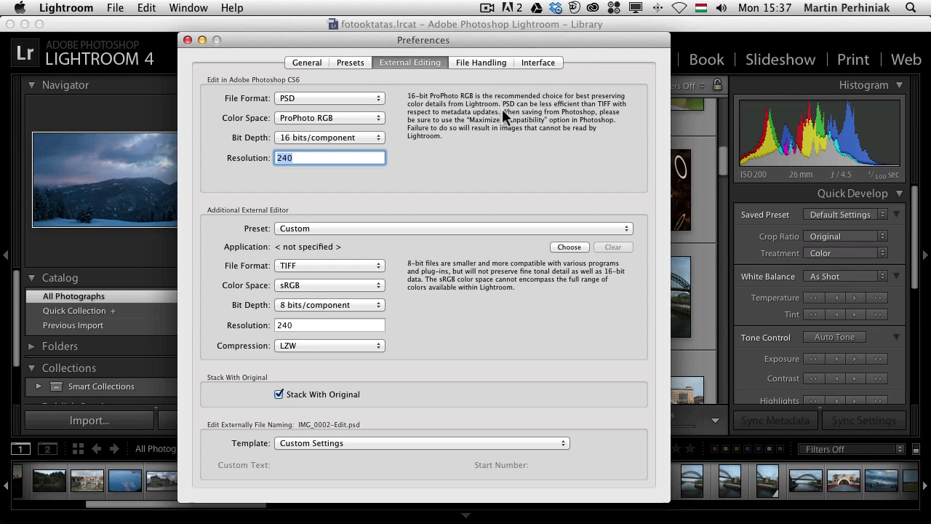
mouse_move(493, 134)
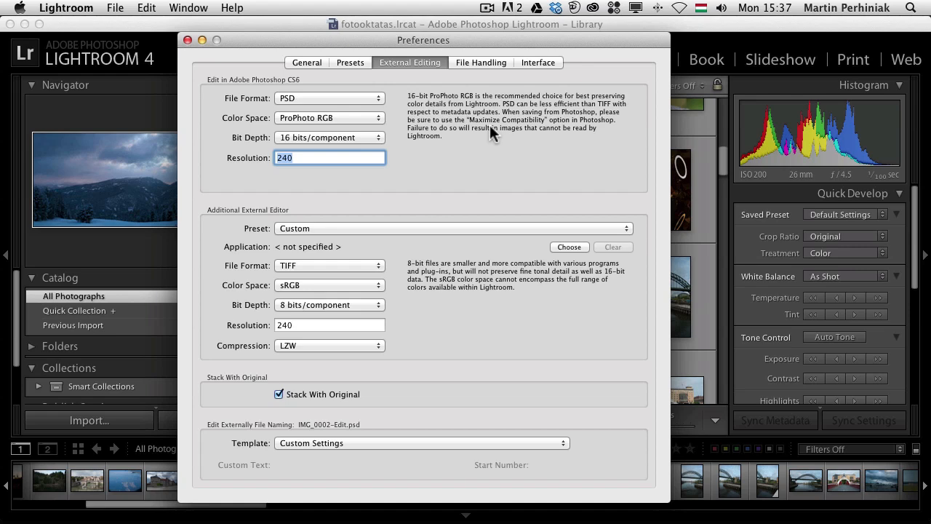
mouse_move(532, 128)
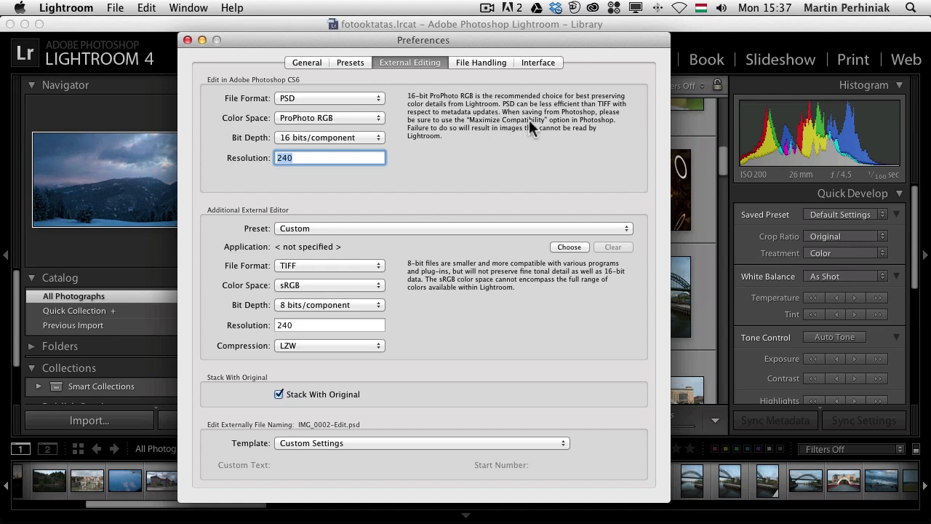
mouse_move(535, 130)
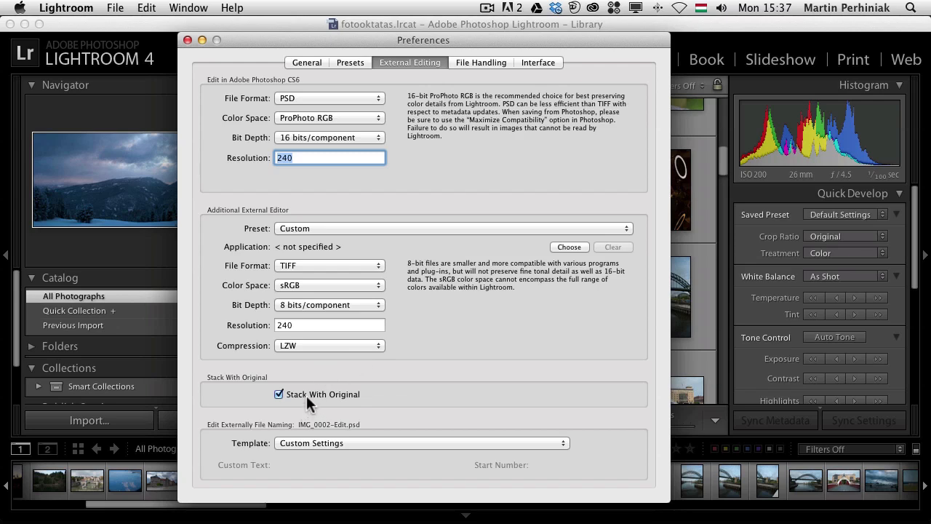
mouse_move(261, 384)
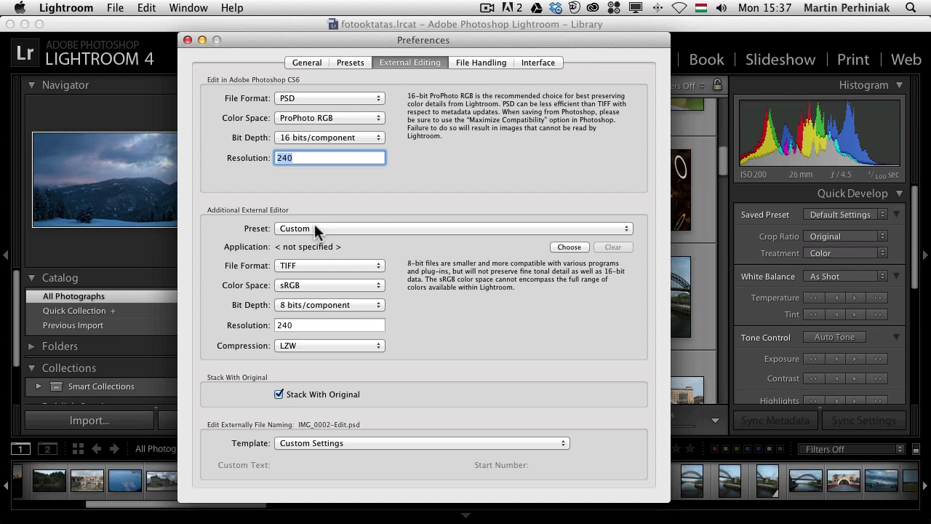
Leave the additional external editor preset on Custom and close Preferences.
left_click(448, 227)
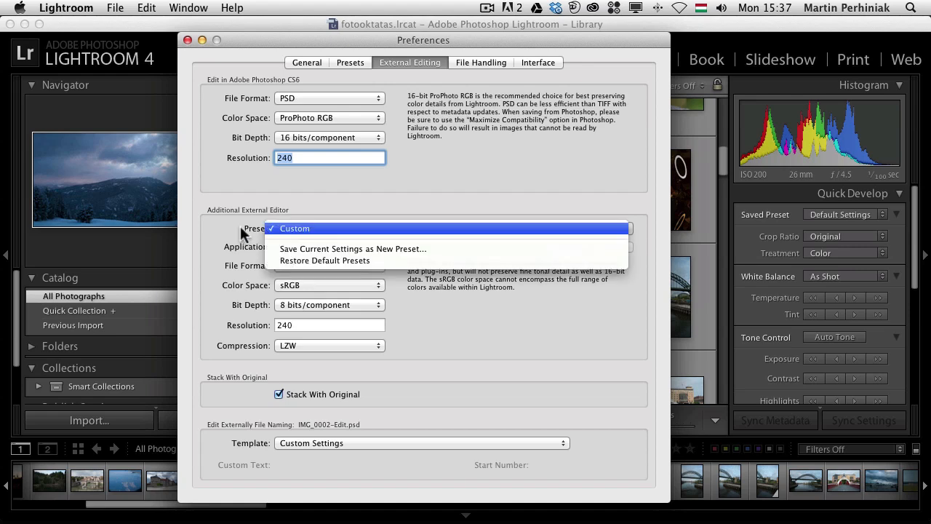
left_click(294, 227)
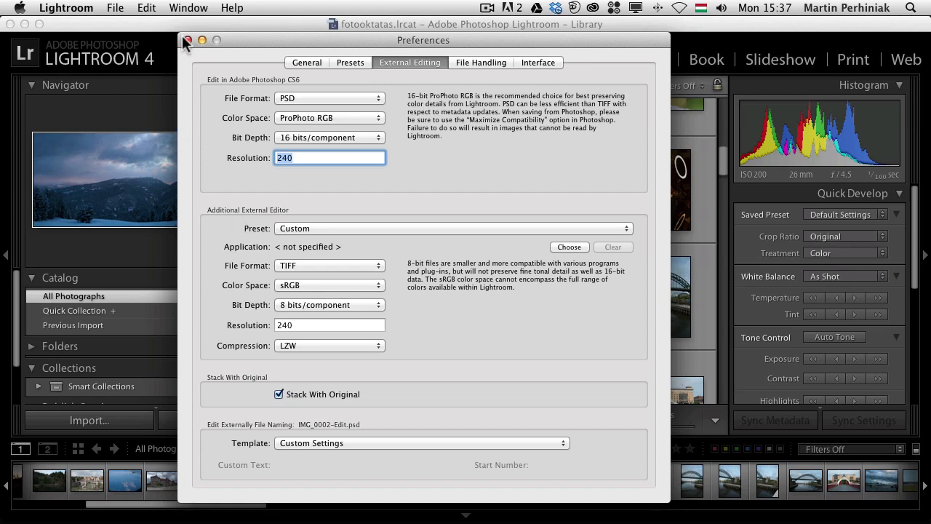
left_click(188, 41)
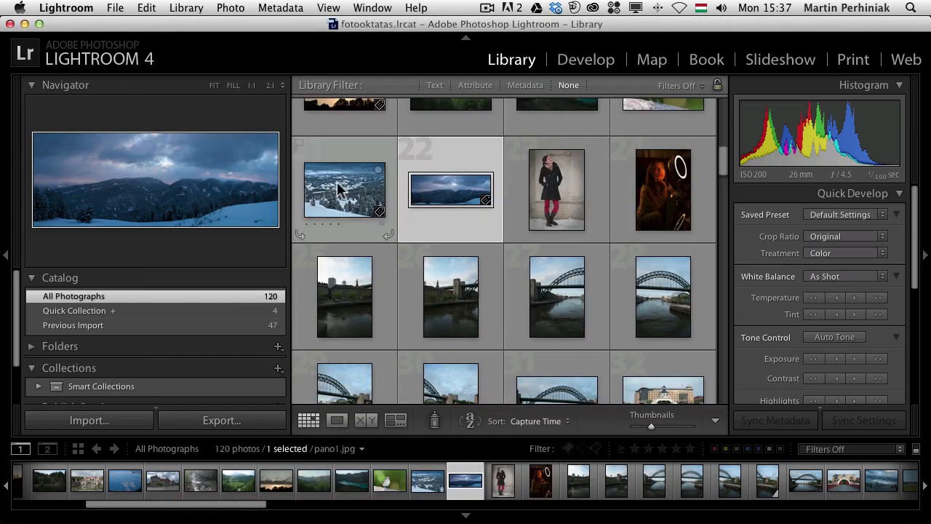
right_click(343, 190)
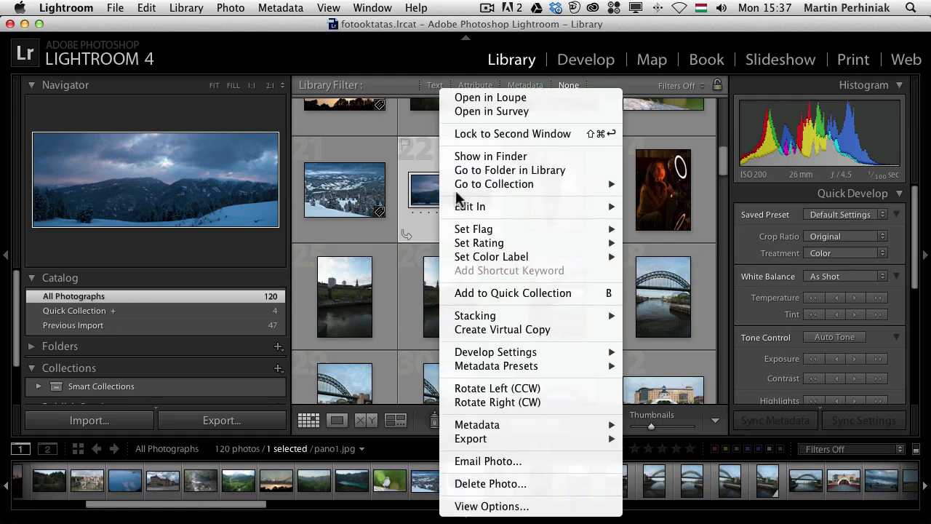
mouse_move(469, 207)
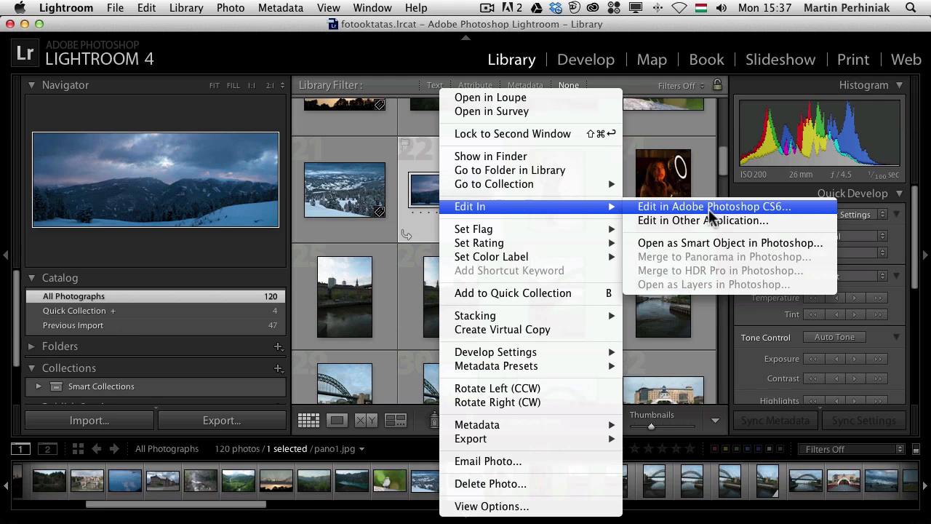
mouse_move(697, 241)
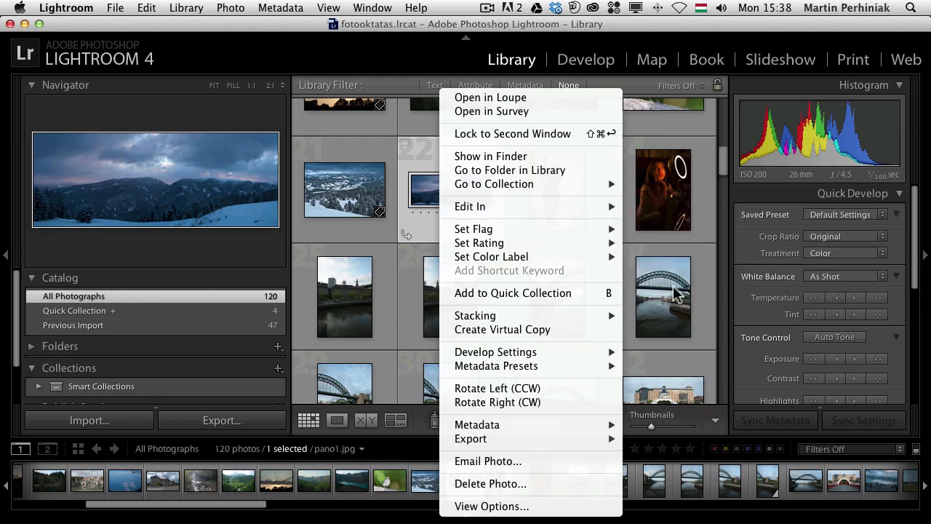
mouse_move(470, 206)
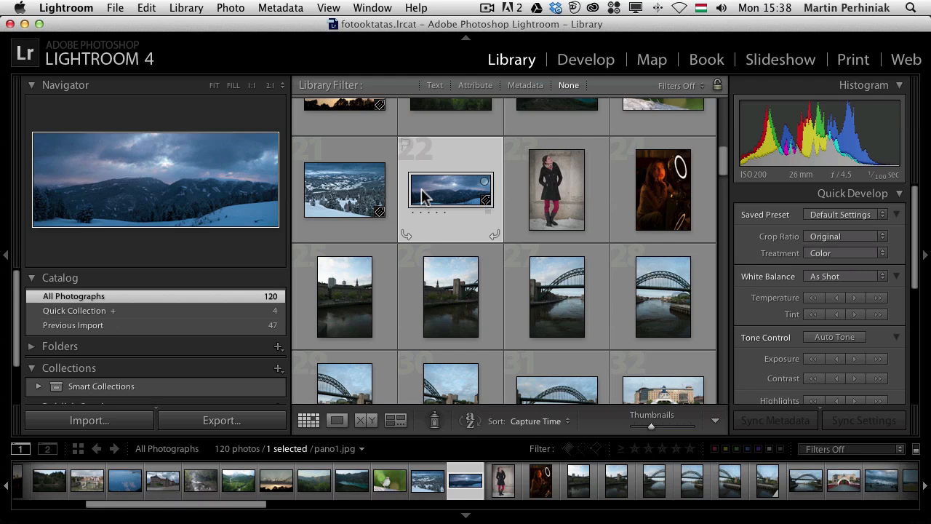
mouse_move(451, 190)
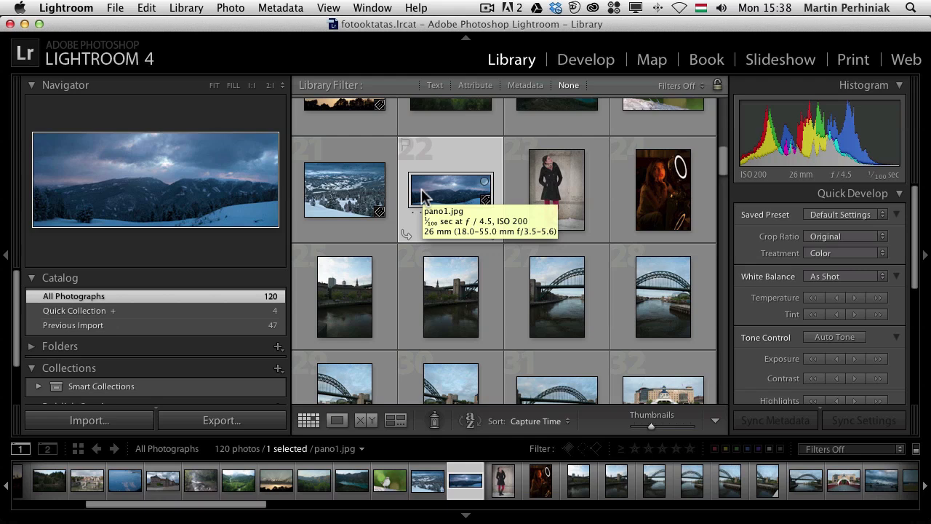
Open pano1.jpg in the Develop module and collapse the left panel for more room.
left_click(584, 58)
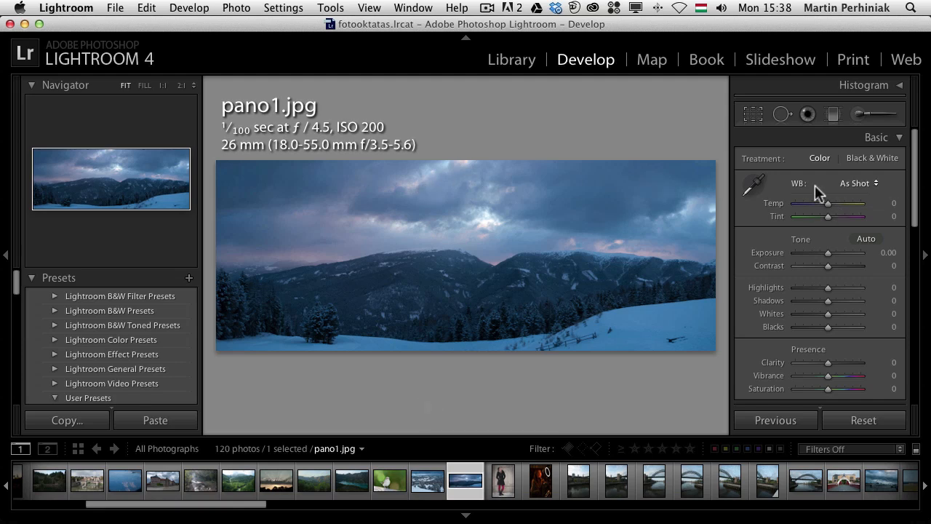
mouse_move(828, 215)
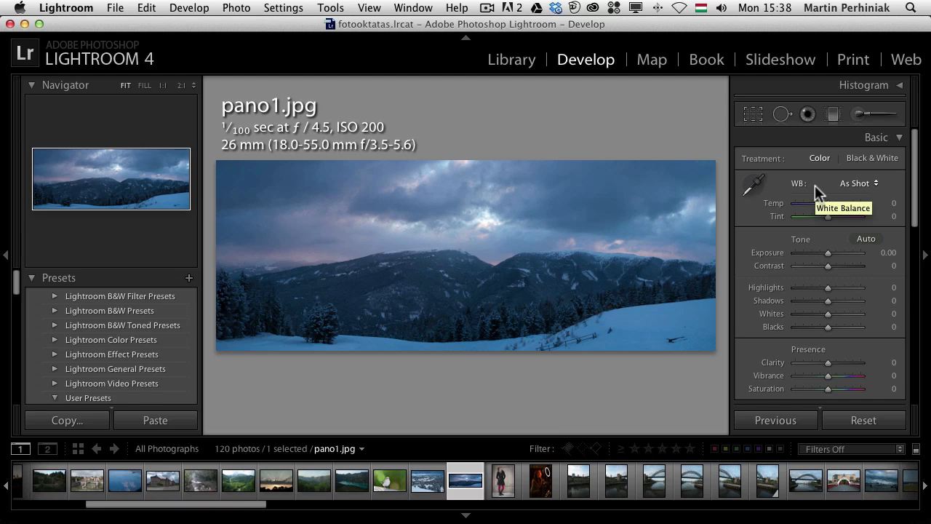
mouse_move(602, 311)
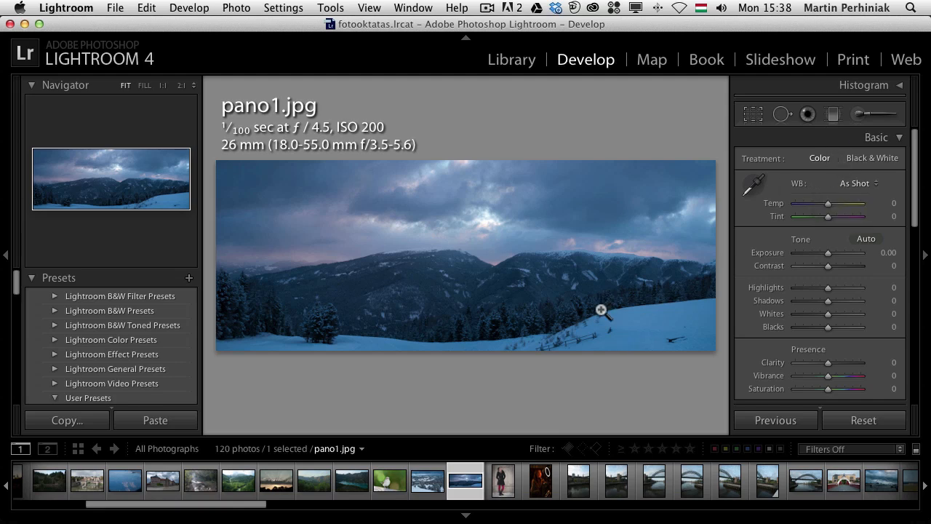
left_click(6, 255)
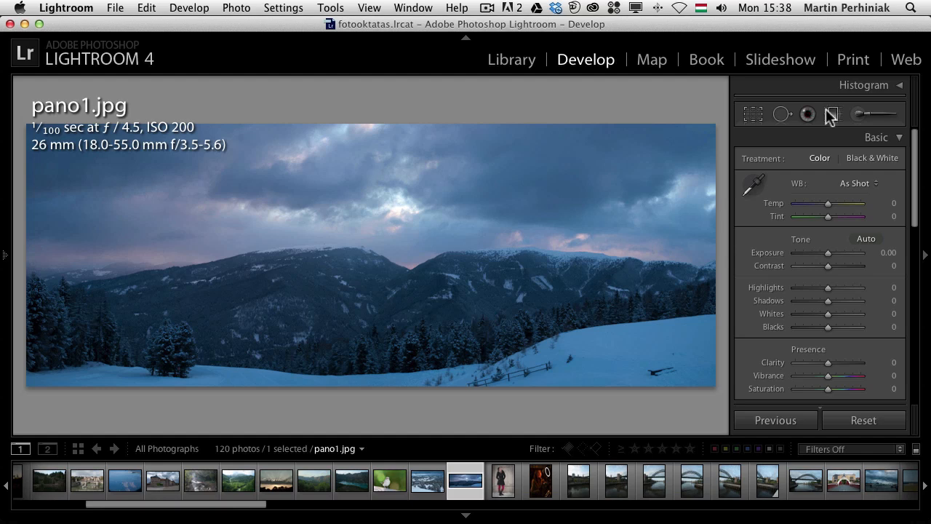
mouse_move(832, 113)
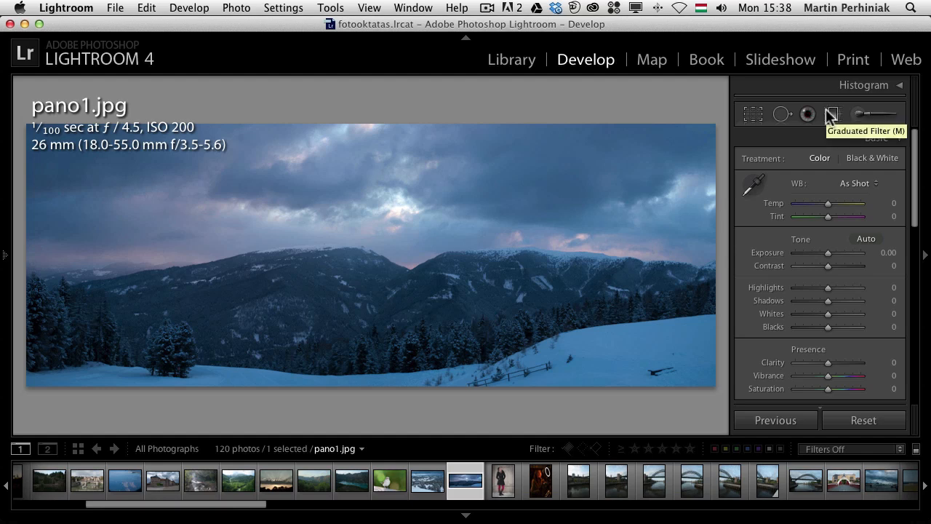
Draw a graduated filter over the lower mountains with shadows 56 and exposure 1.47.
left_click(832, 114)
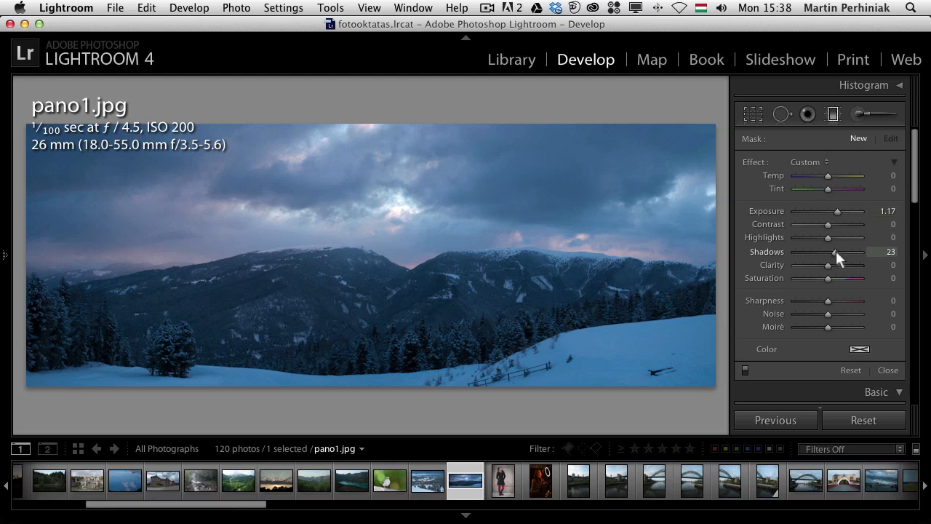
left_click_drag(827, 252, 845, 252)
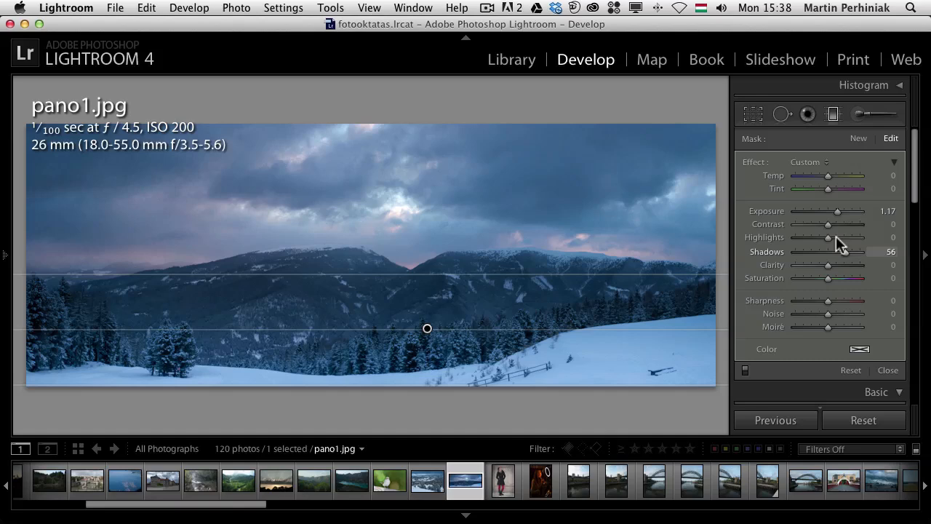
left_click_drag(836, 211, 841, 211)
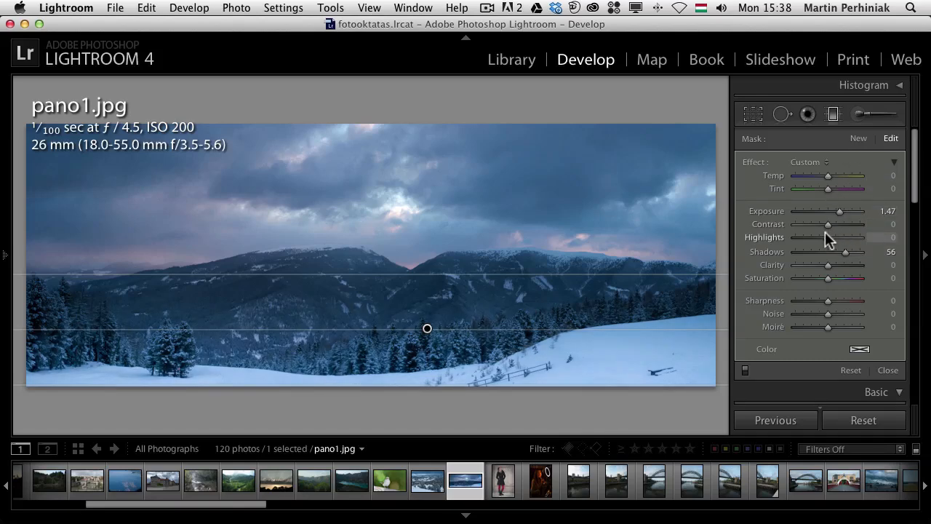
Add a sky gradient with exposure −1.56, contrast 57 and saturation 45.
left_click_drag(848, 211, 827, 211)
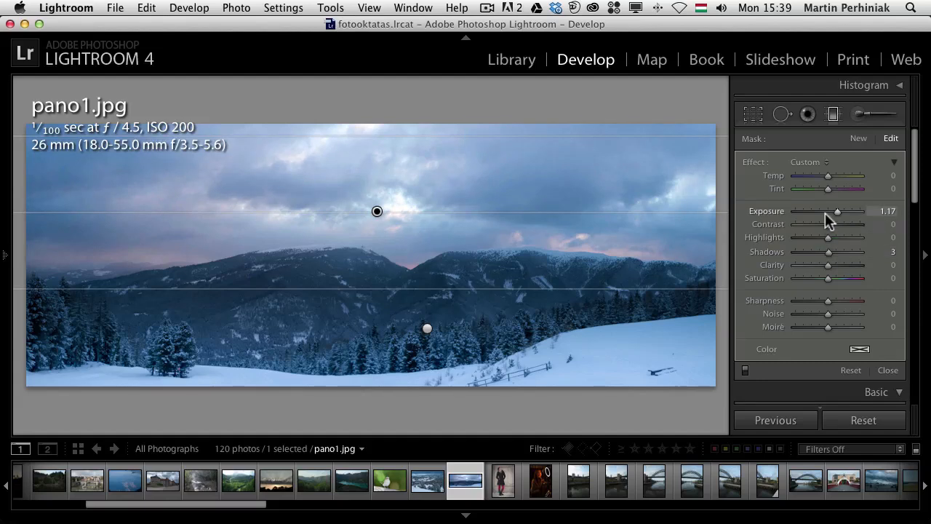
left_click_drag(836, 211, 826, 211)
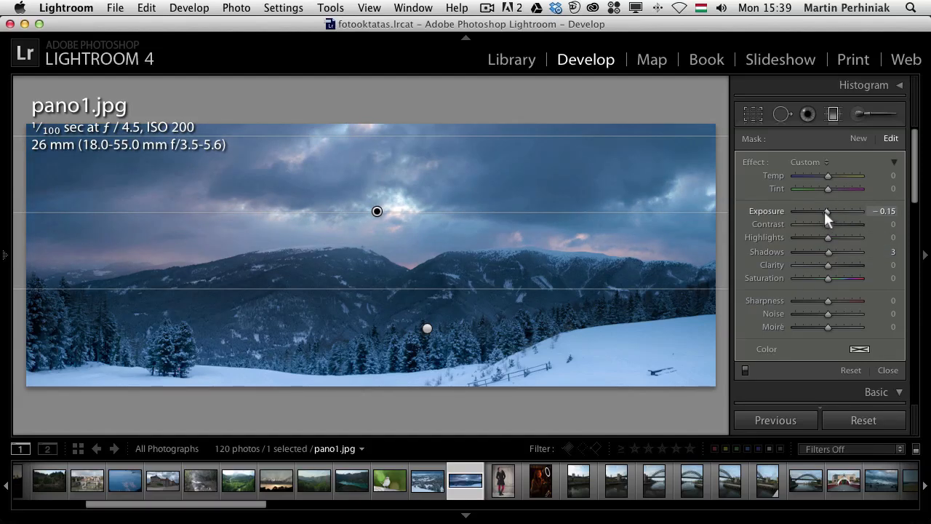
left_click_drag(827, 216, 811, 217)
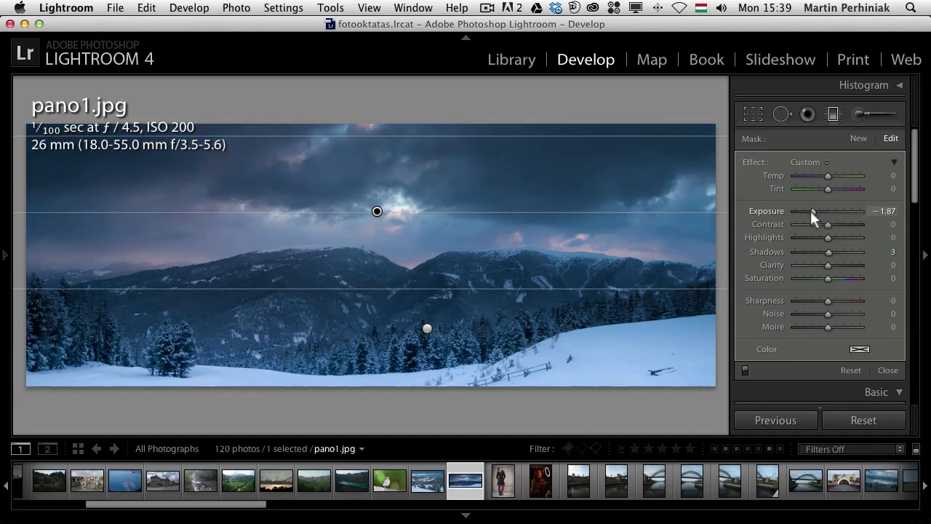
left_click_drag(809, 215, 816, 215)
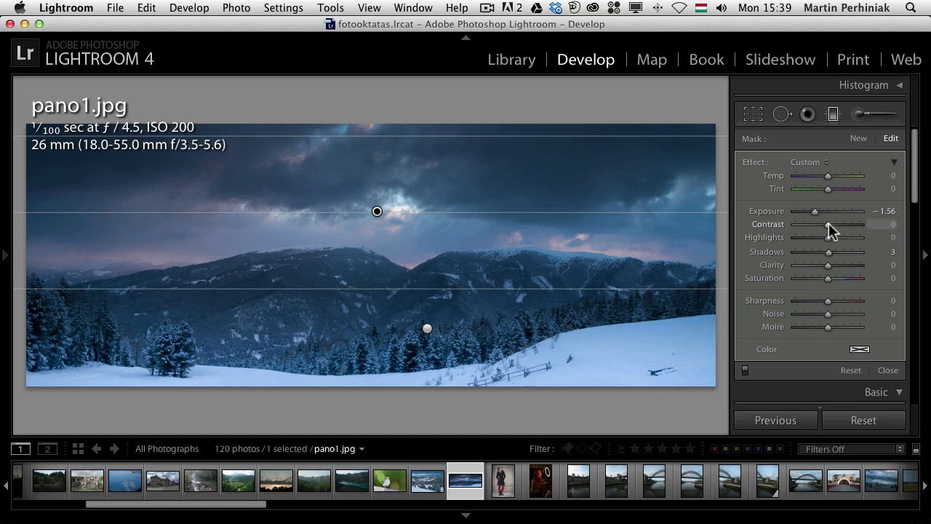
left_click_drag(828, 224, 855, 224)
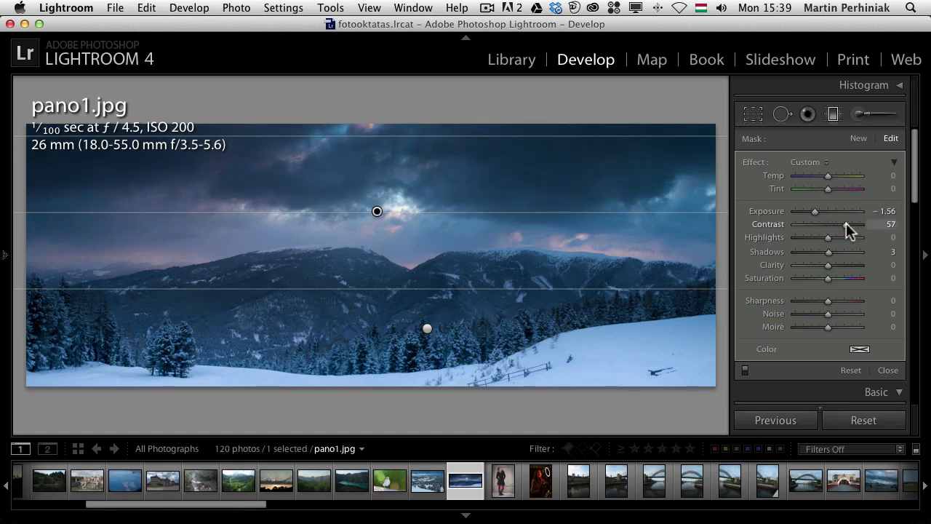
left_click_drag(826, 278, 838, 278)
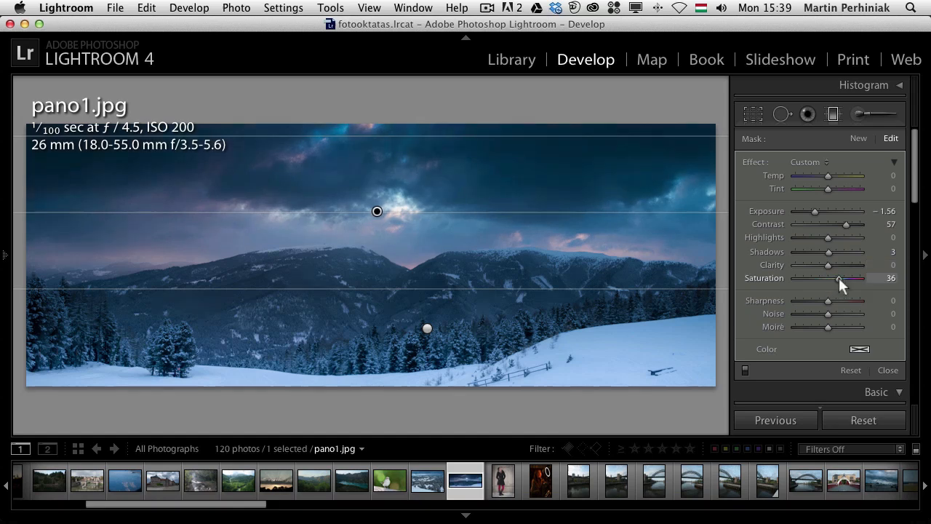
left_click_drag(838, 277, 842, 278)
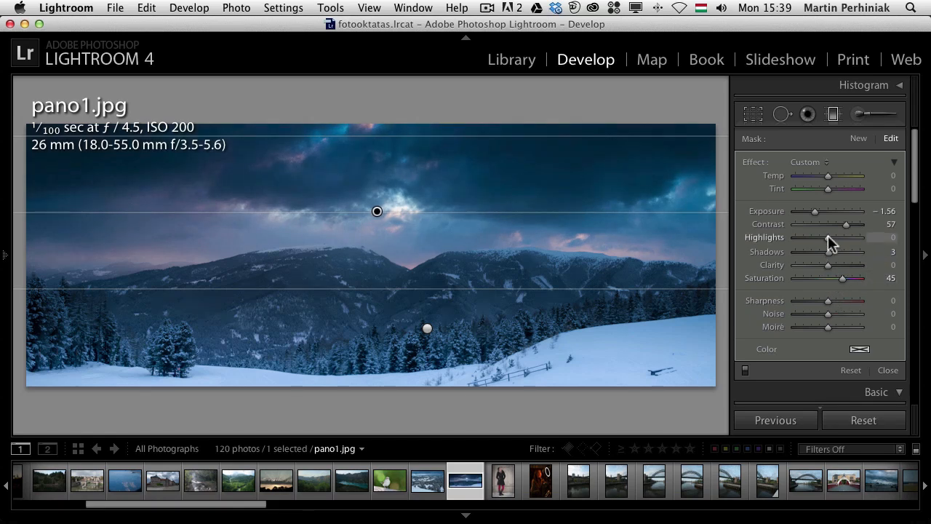
Set the sky filter's highlights to 28 and shadows to 35, then close filter editing.
left_click_drag(827, 238, 873, 239)
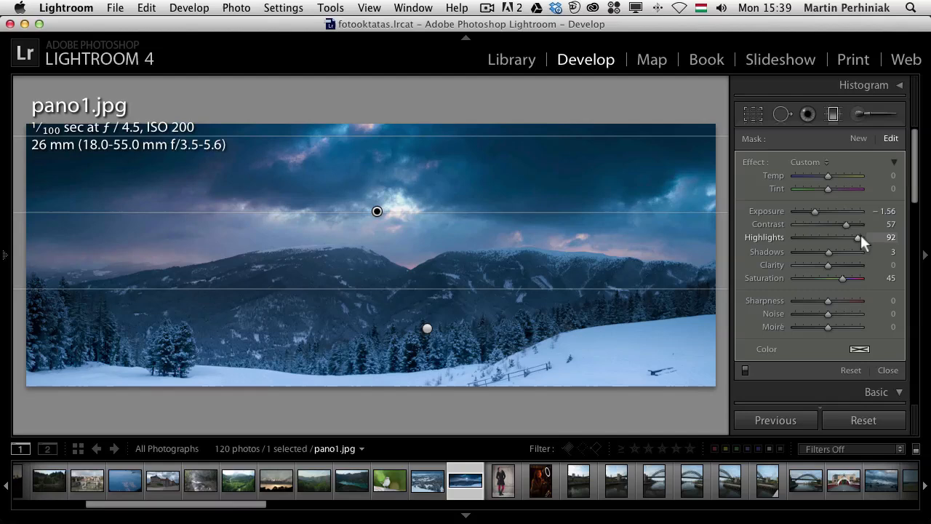
left_click_drag(856, 238, 794, 237)
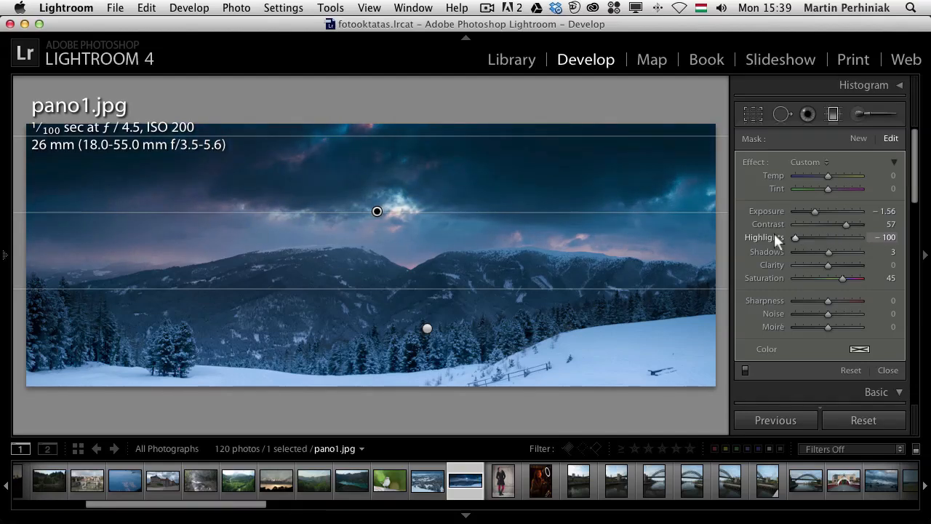
left_click_drag(794, 237, 806, 237)
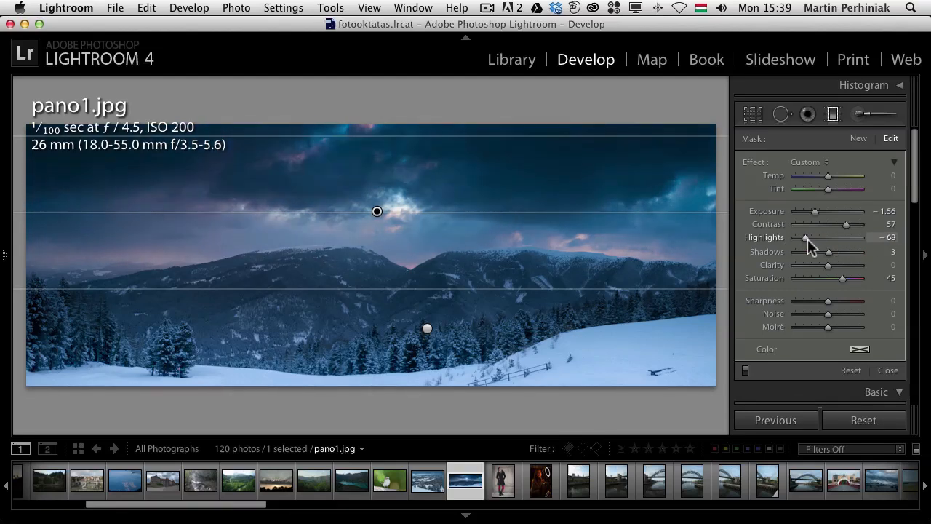
left_click_drag(830, 252, 820, 252)
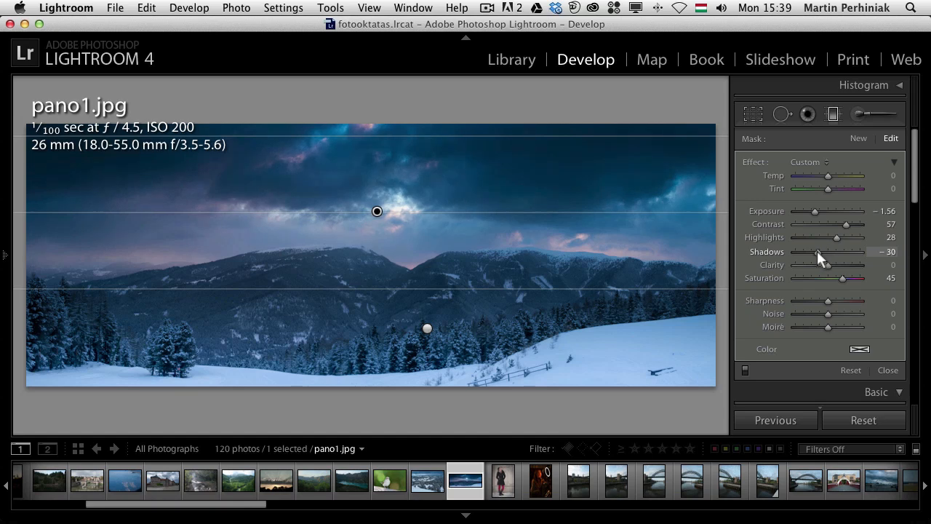
left_click_drag(817, 250, 838, 250)
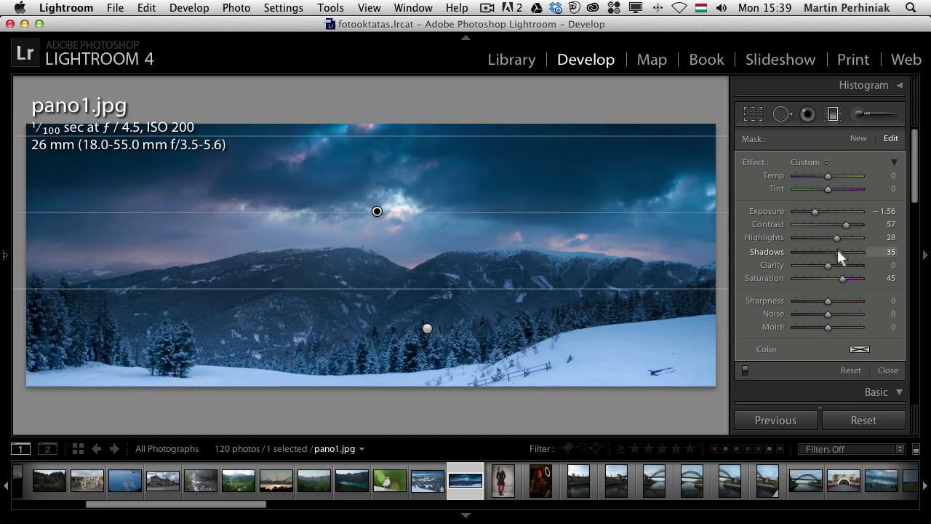
left_click_drag(842, 251, 800, 250)
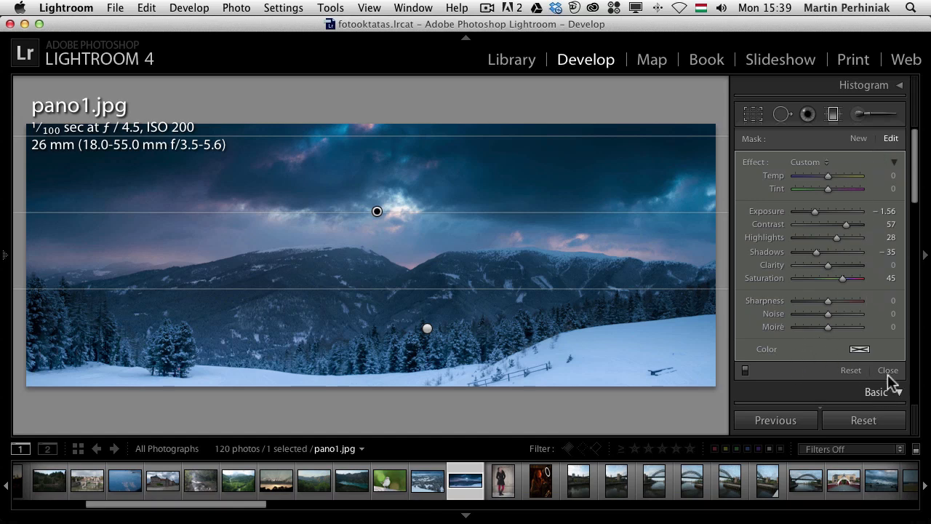
mouse_move(889, 376)
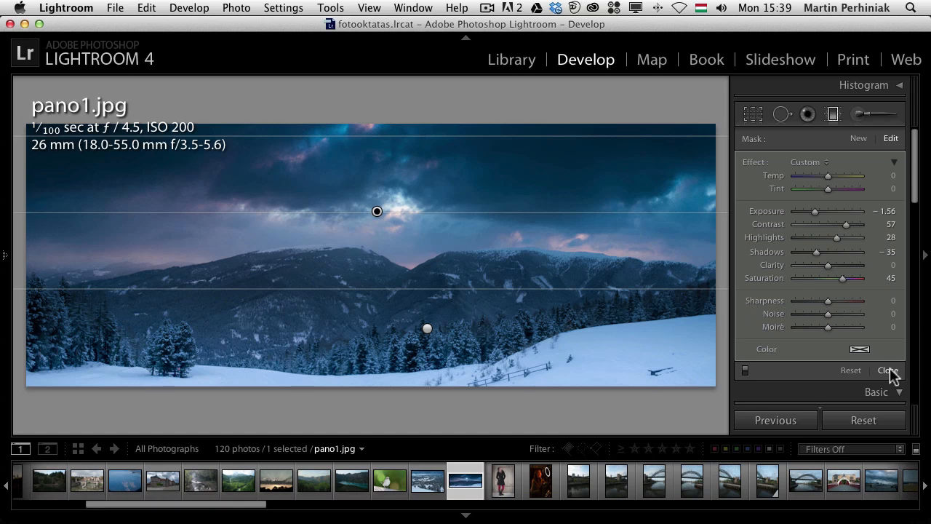
left_click(887, 370)
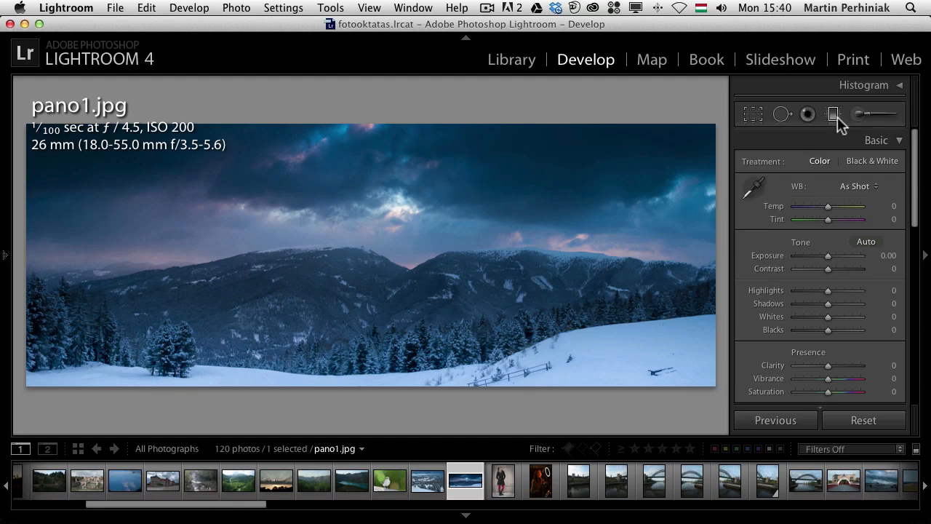
left_click(832, 113)
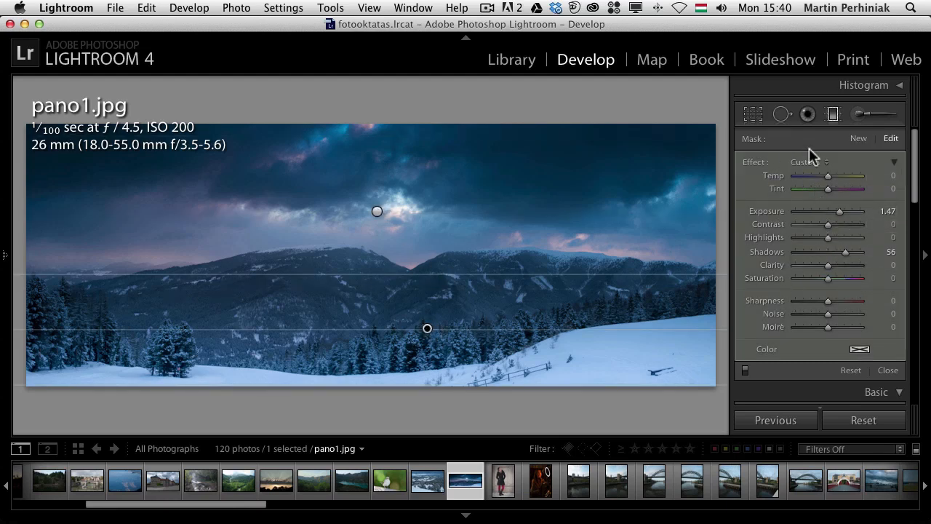
left_click(887, 371)
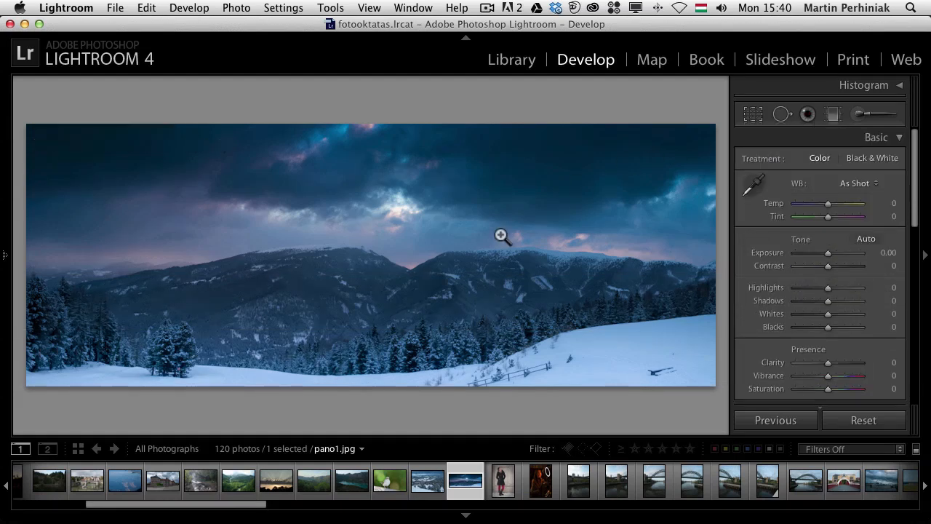
mouse_move(372, 184)
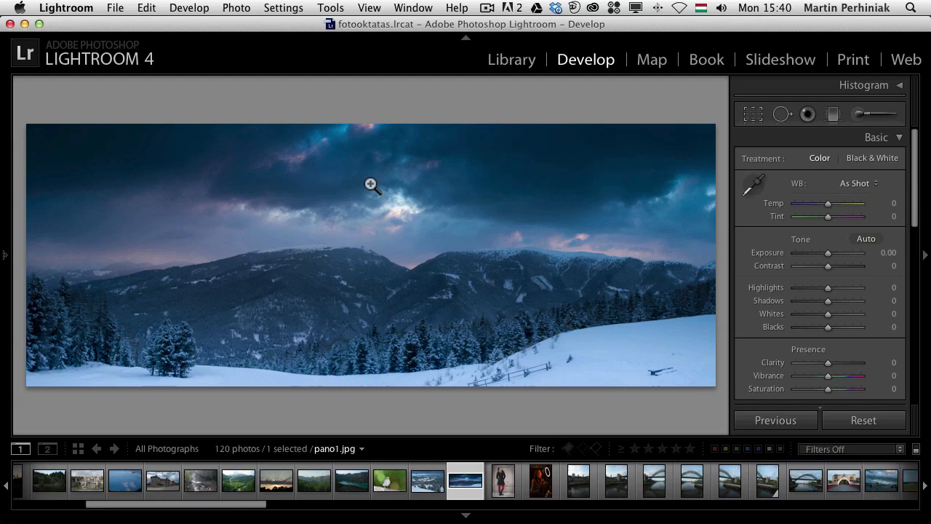
mouse_move(366, 183)
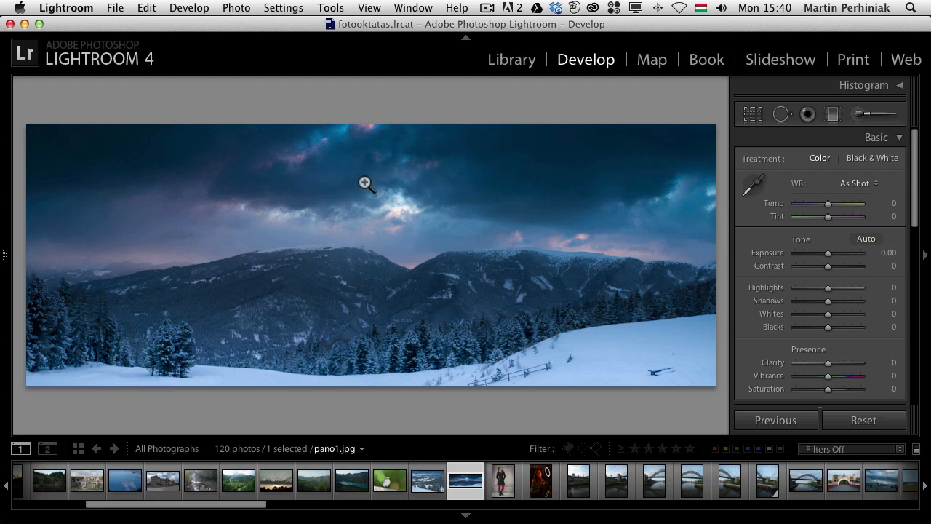
Bring up the context menu on the panorama to reach Edit In.
right_click(367, 184)
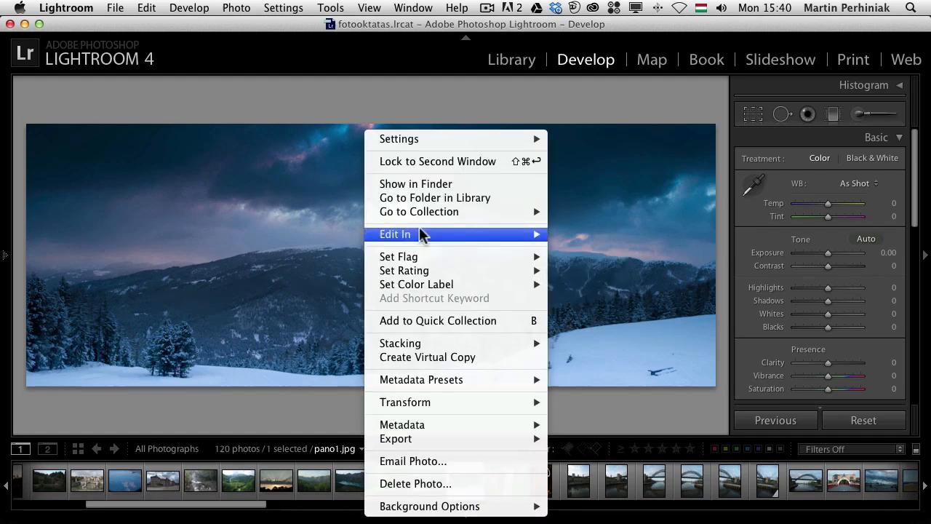
mouse_move(436, 234)
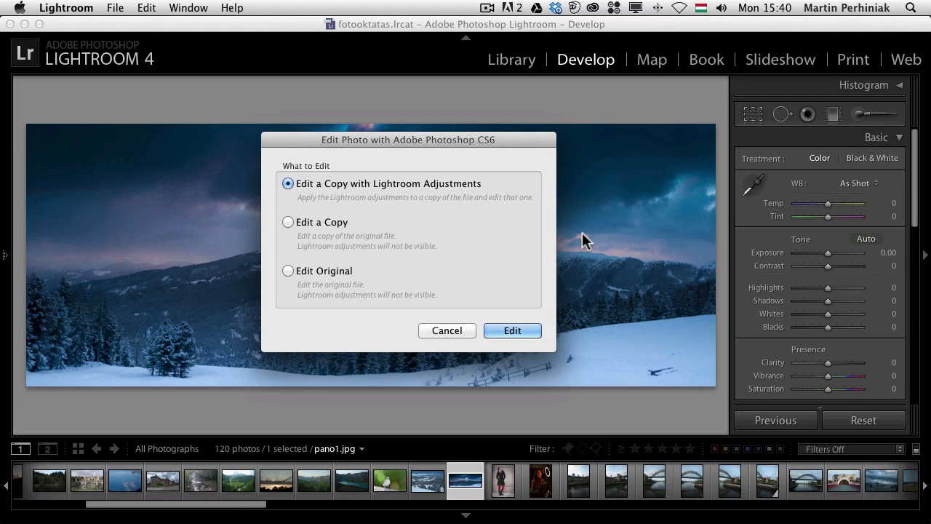
mouse_move(429, 180)
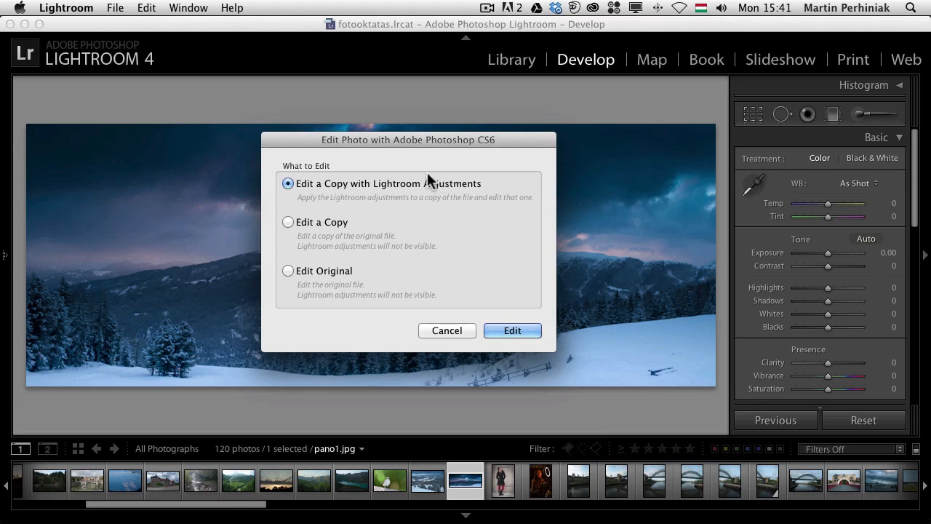
mouse_move(433, 177)
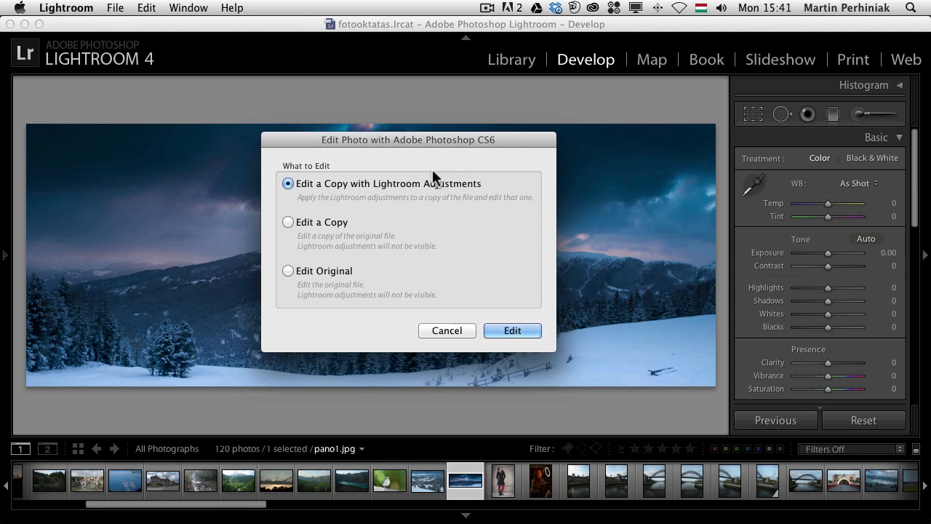
mouse_move(387, 225)
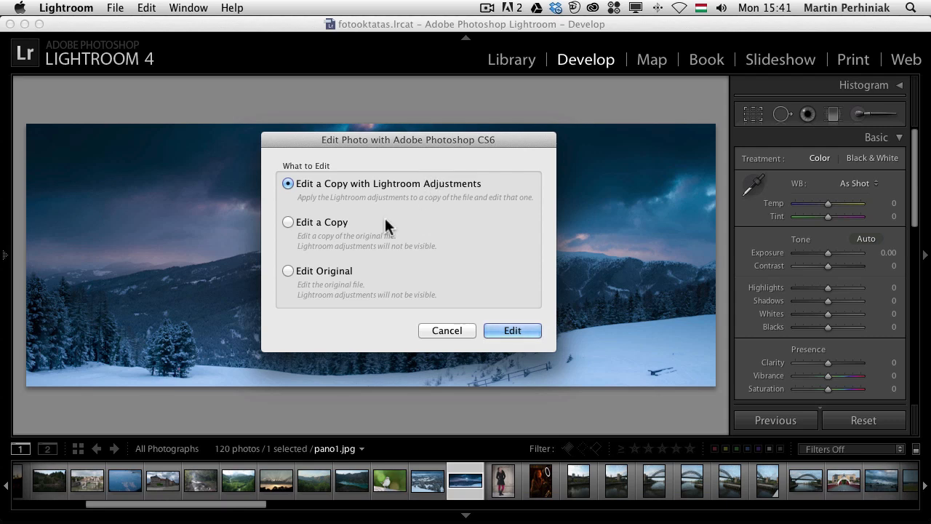
mouse_move(352, 277)
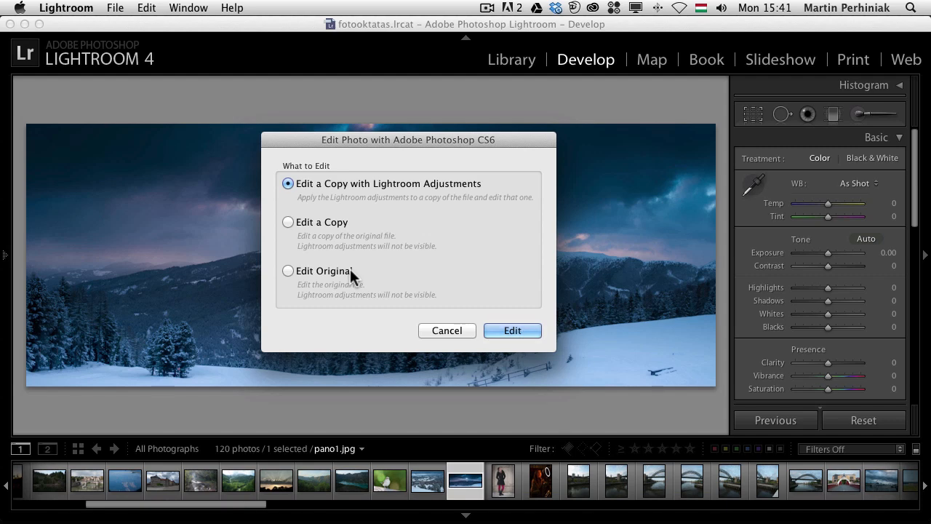
mouse_move(328, 189)
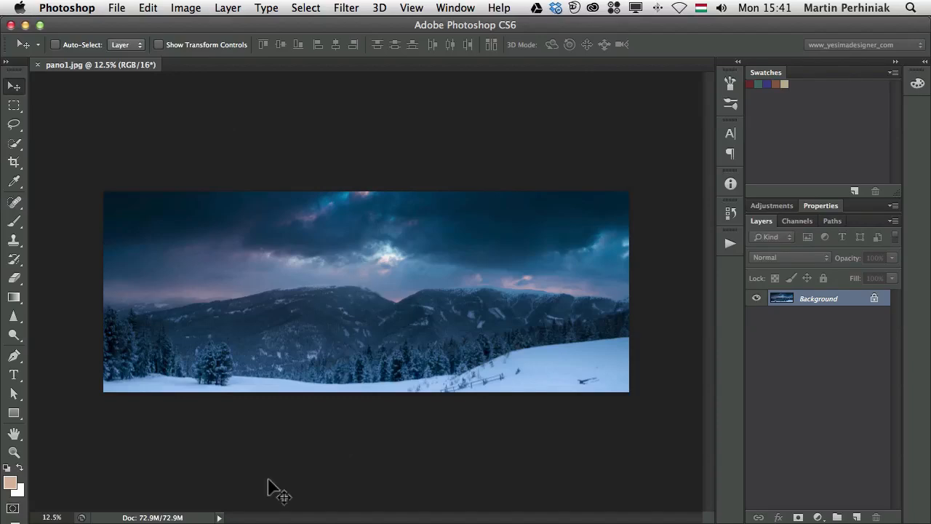
mouse_move(309, 483)
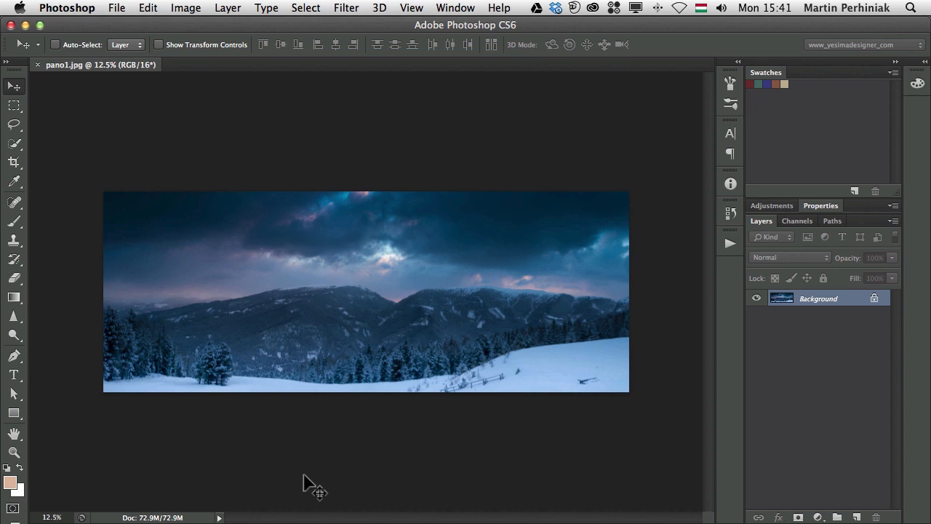
mouse_move(148, 70)
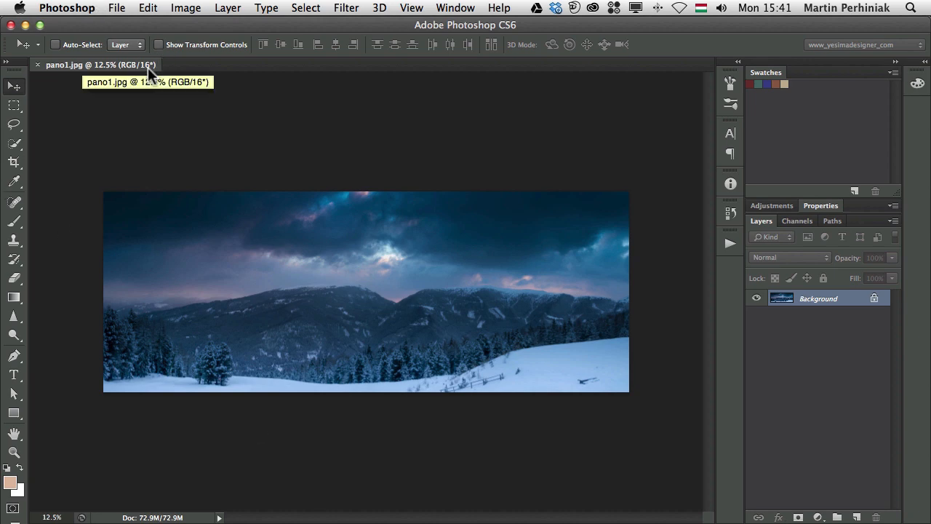
mouse_move(169, 515)
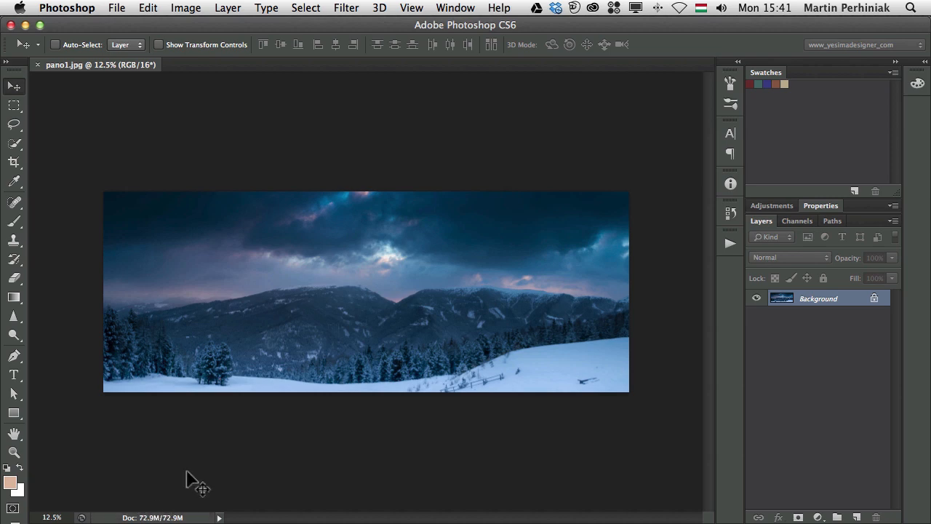
mouse_move(244, 361)
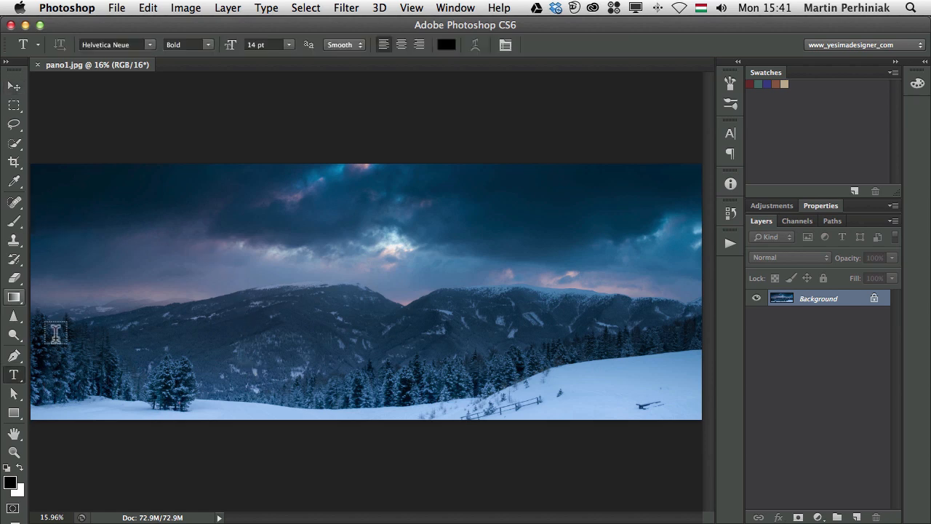
Add the title 'Sunrise in the mountains', enlarge it across the sky and colour it a pale cloud tone.
left_click(55, 331)
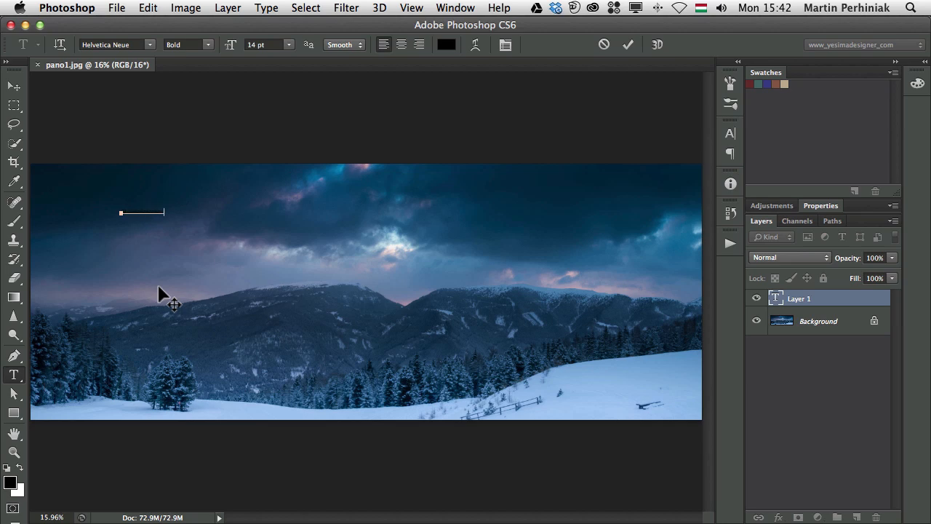
type("Sunrise in the mountains")
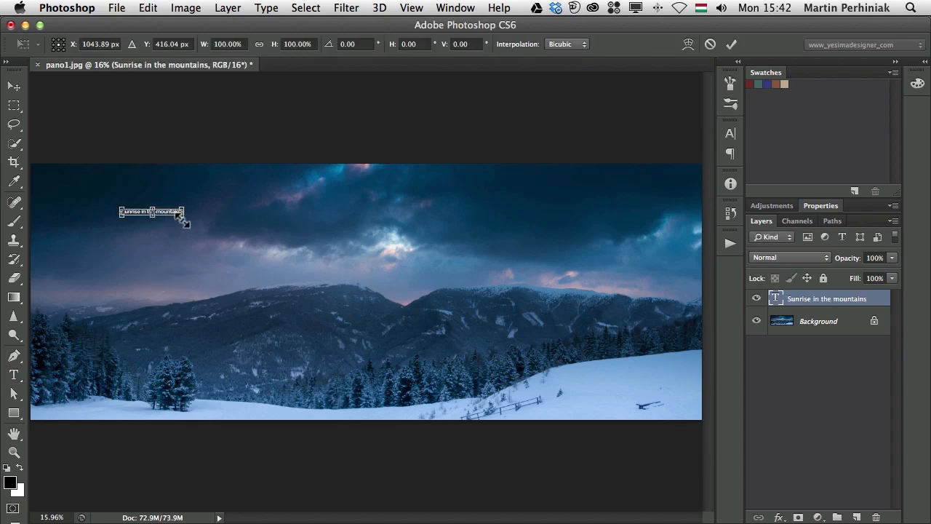
left_click_drag(183, 215, 477, 249)
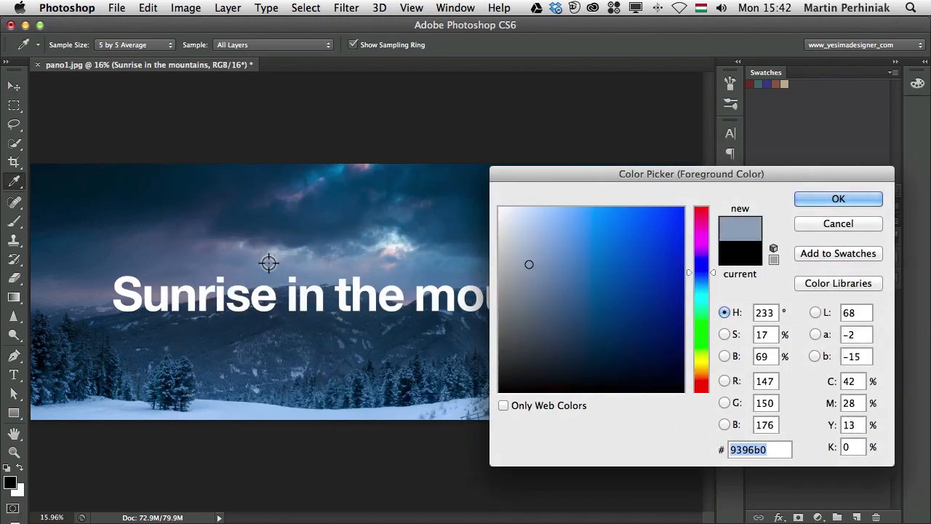
left_click(551, 287)
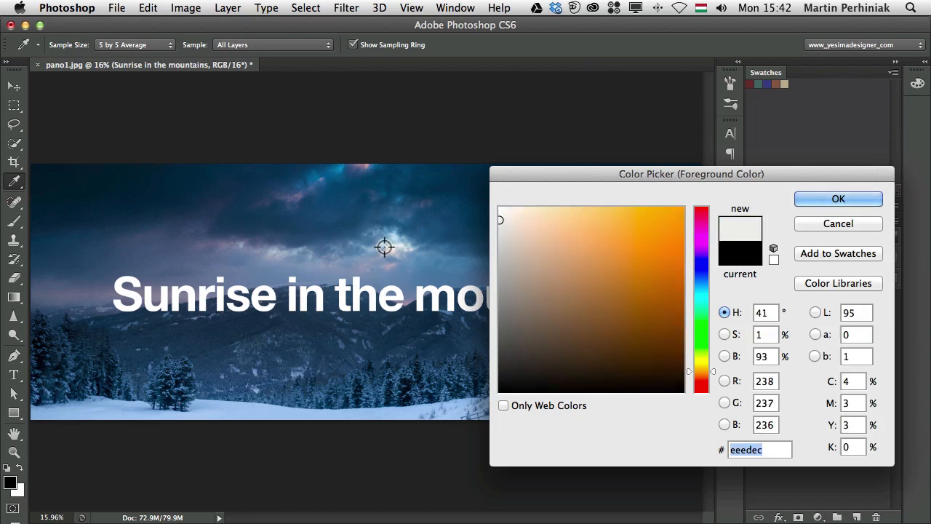
left_click(838, 198)
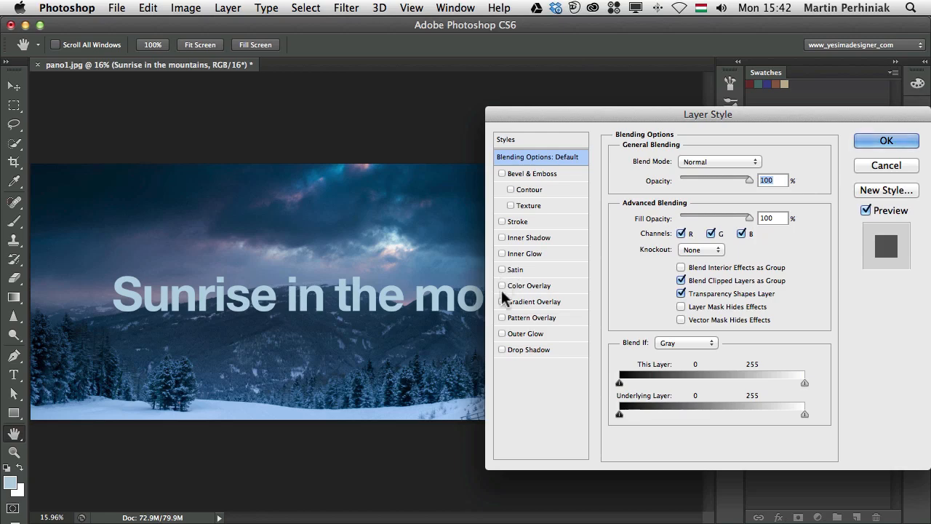
Enable Outer Glow on the title with a purple colour sampled from the sky.
left_click(527, 333)
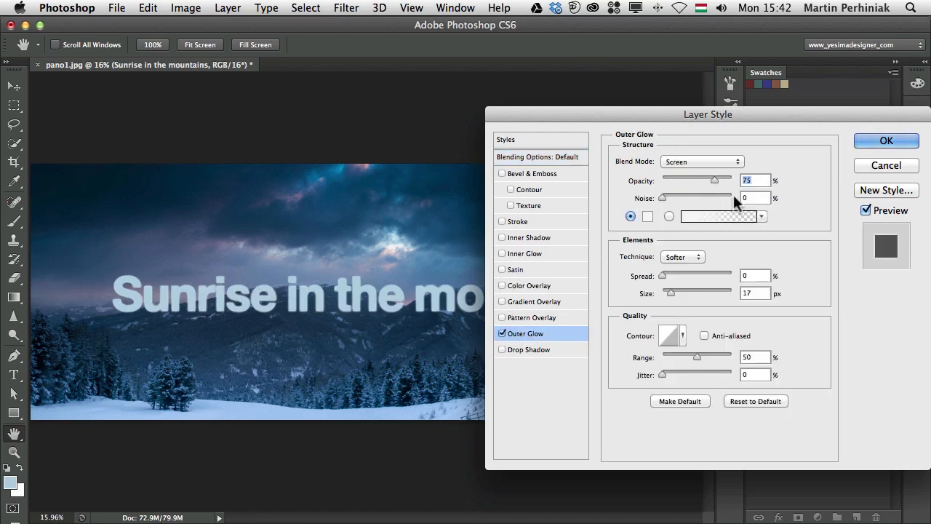
left_click(719, 215)
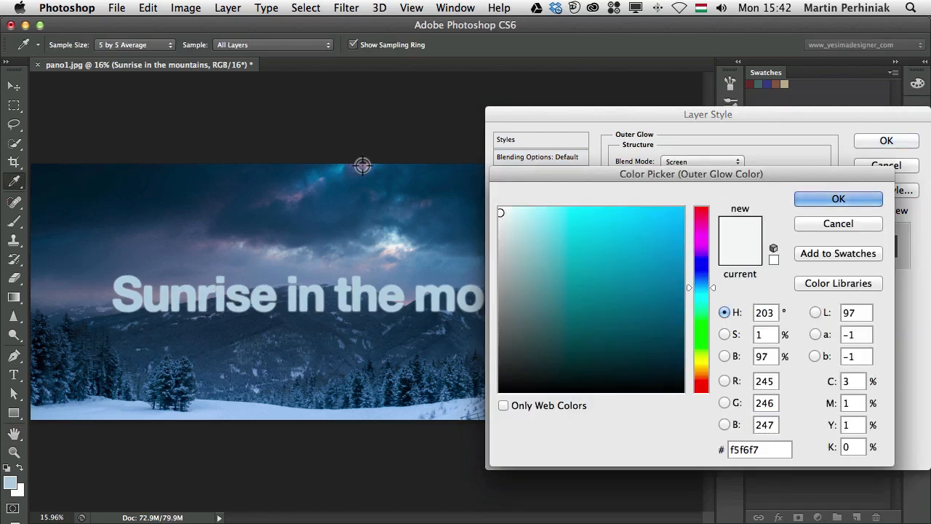
left_click(579, 269)
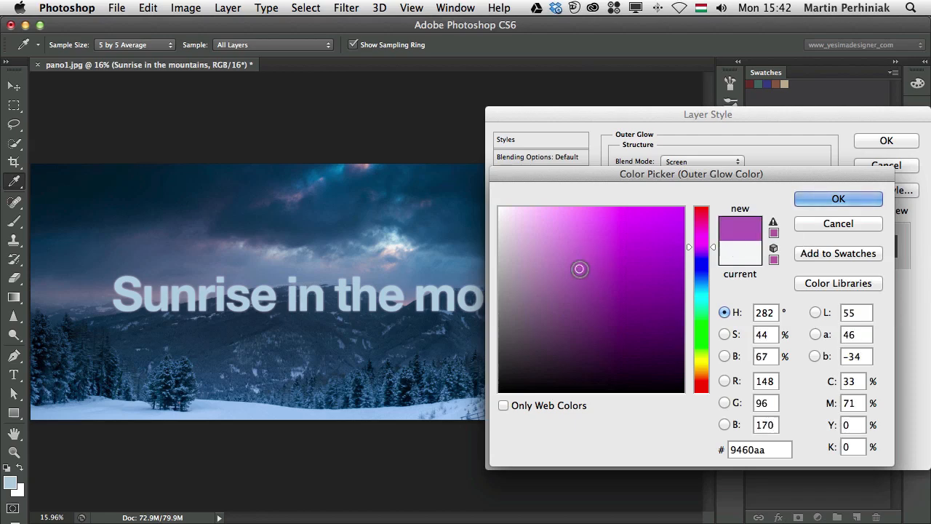
left_click(838, 197)
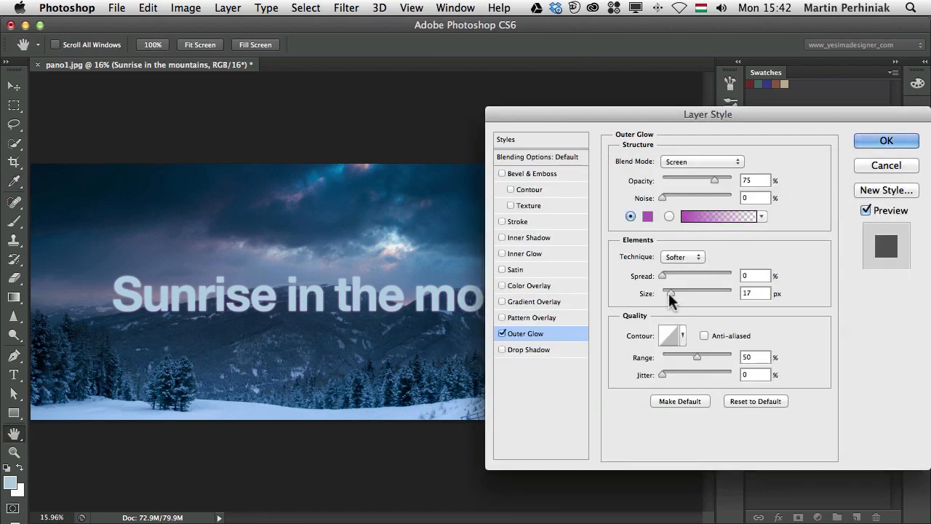
Widen the glow's size and spread, apply it, and choose a serif typeface for the title.
left_click_drag(662, 292, 682, 292)
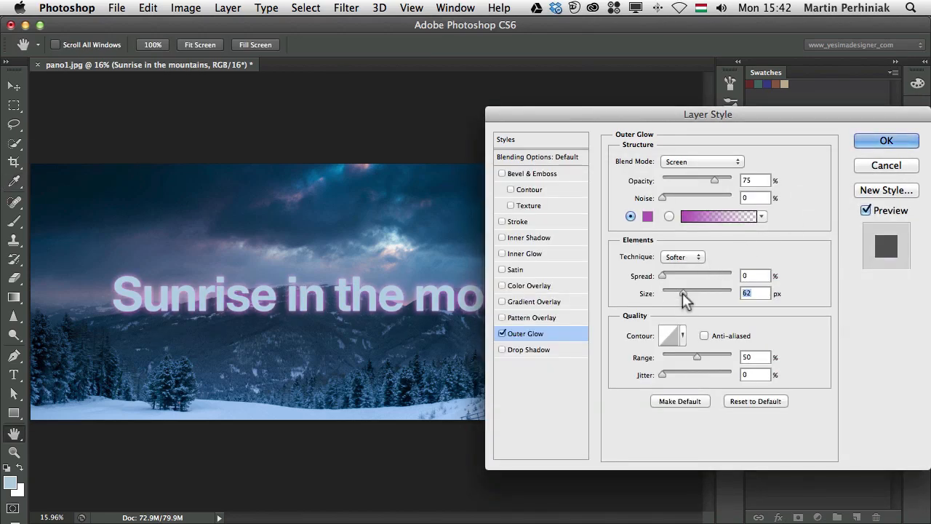
left_click_drag(662, 275, 681, 275)
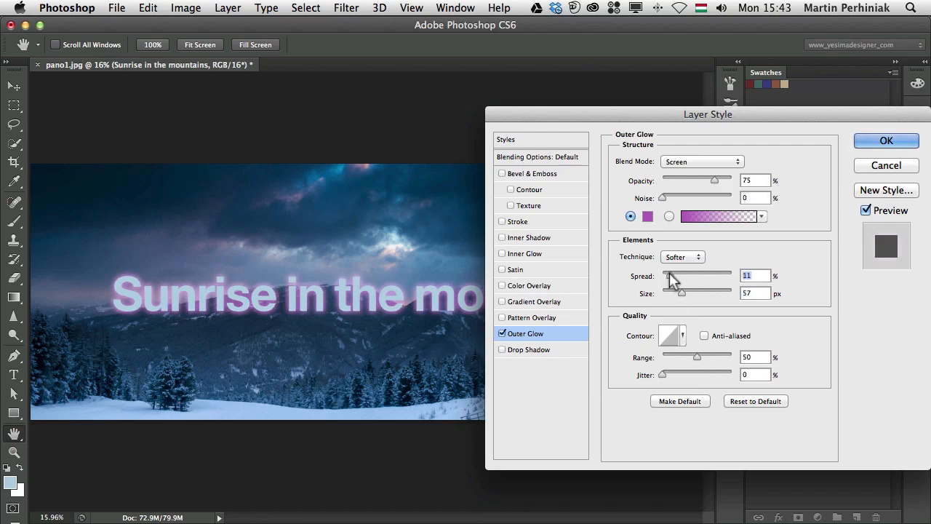
mouse_move(672, 180)
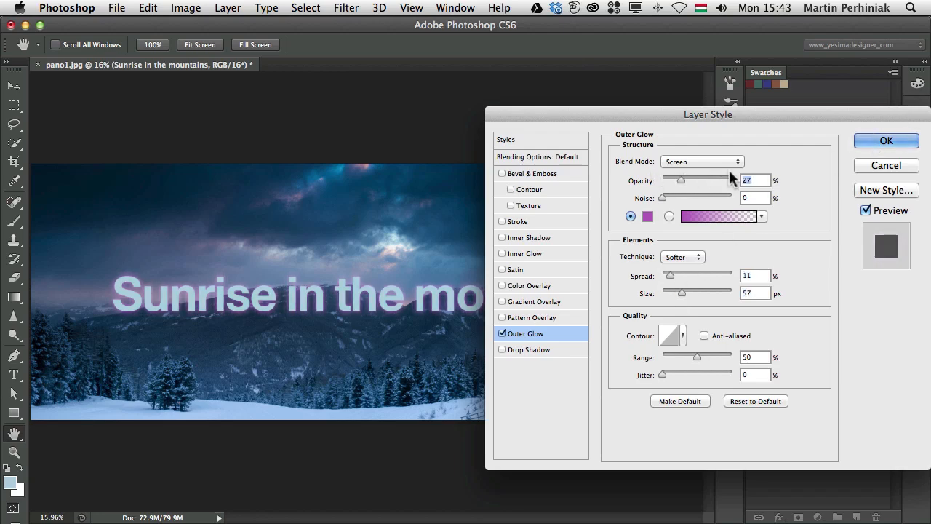
left_click(886, 140)
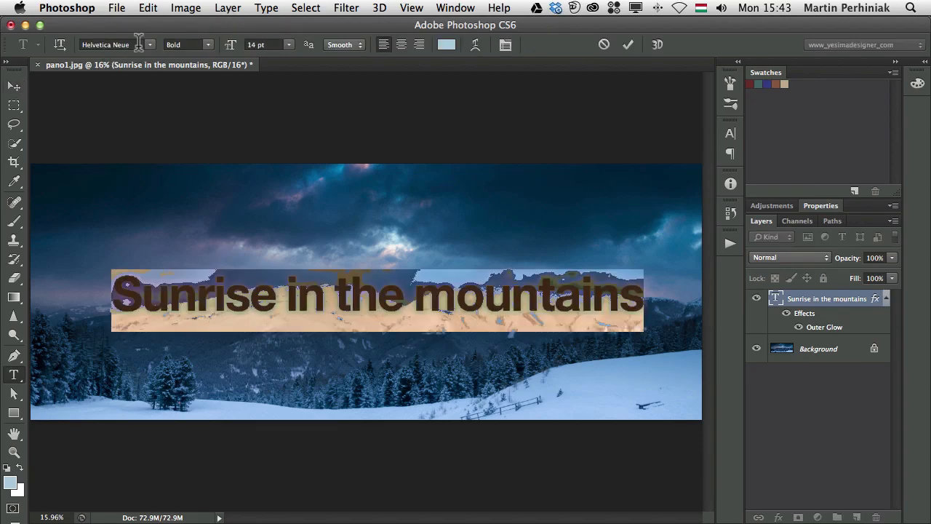
left_click(113, 44)
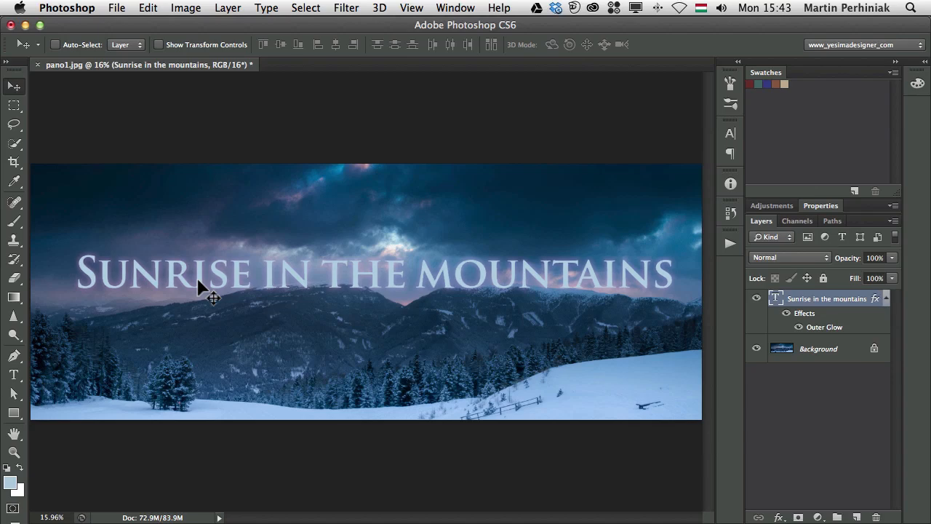
mouse_move(501, 64)
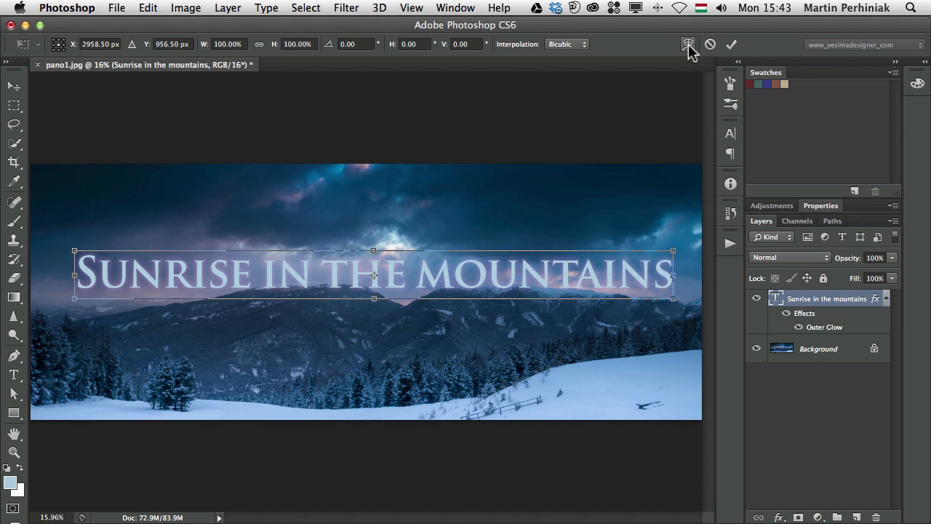
mouse_move(688, 44)
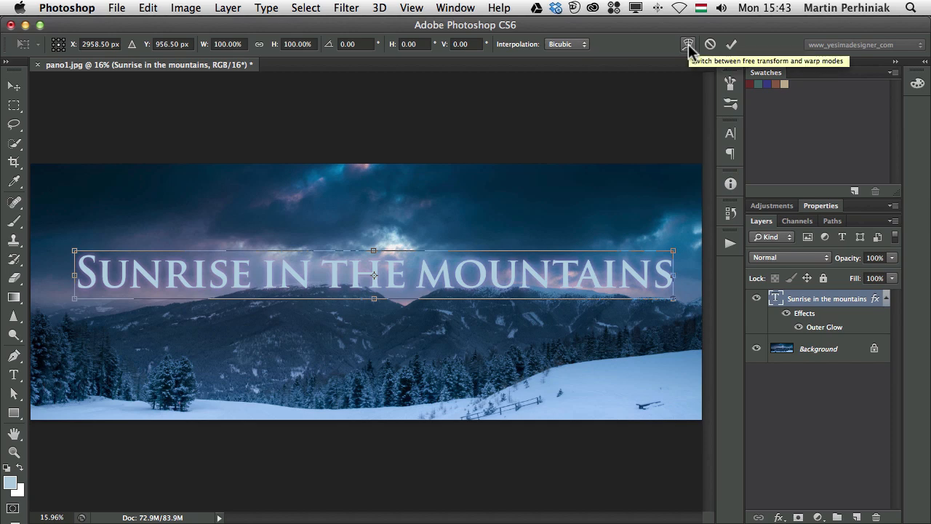
Warp the title with an Arc shape at Bend 31.7.
left_click(687, 44)
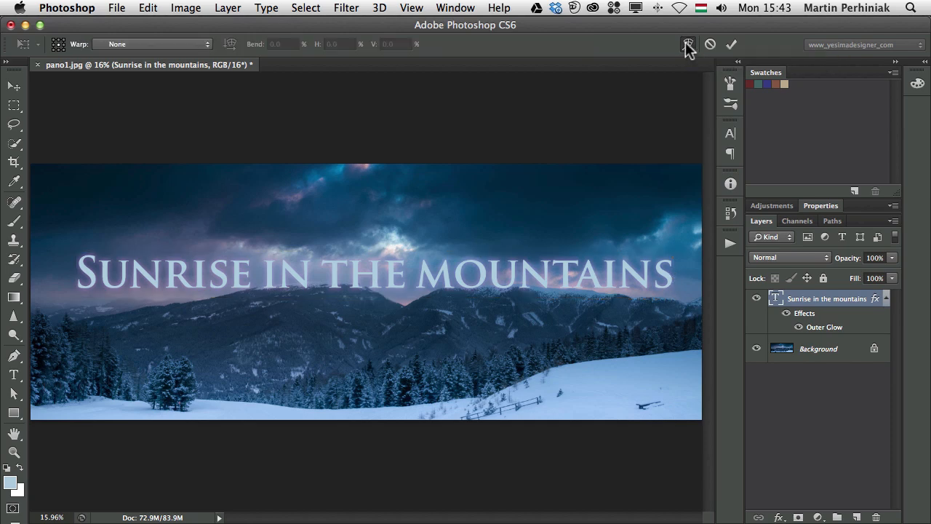
left_click(153, 43)
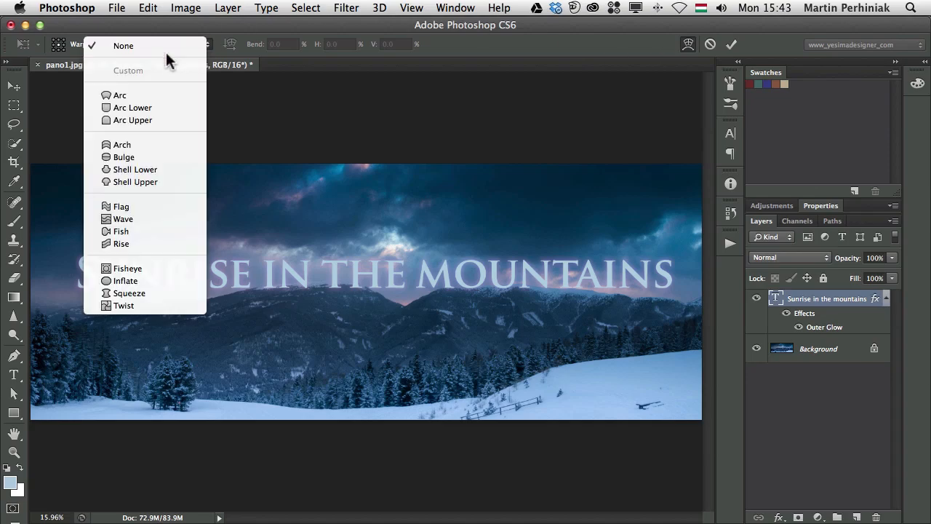
left_click(120, 94)
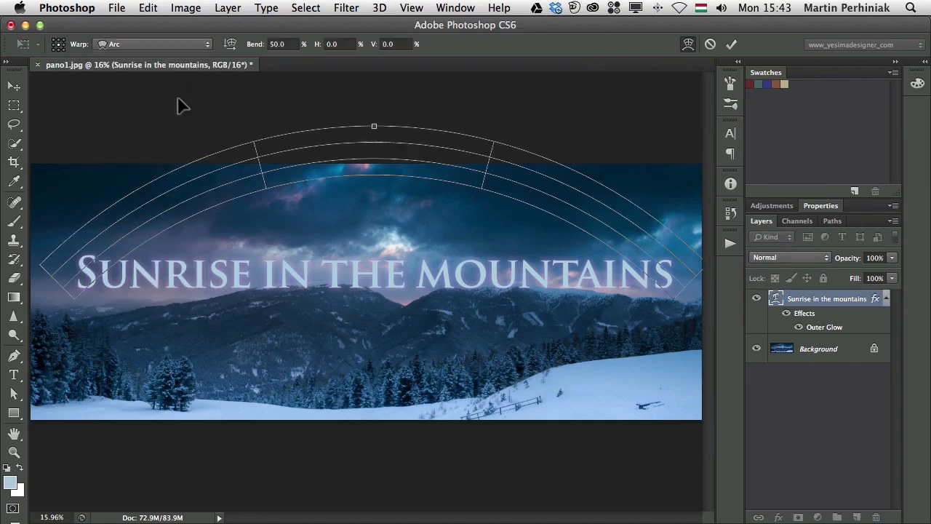
type("31.7")
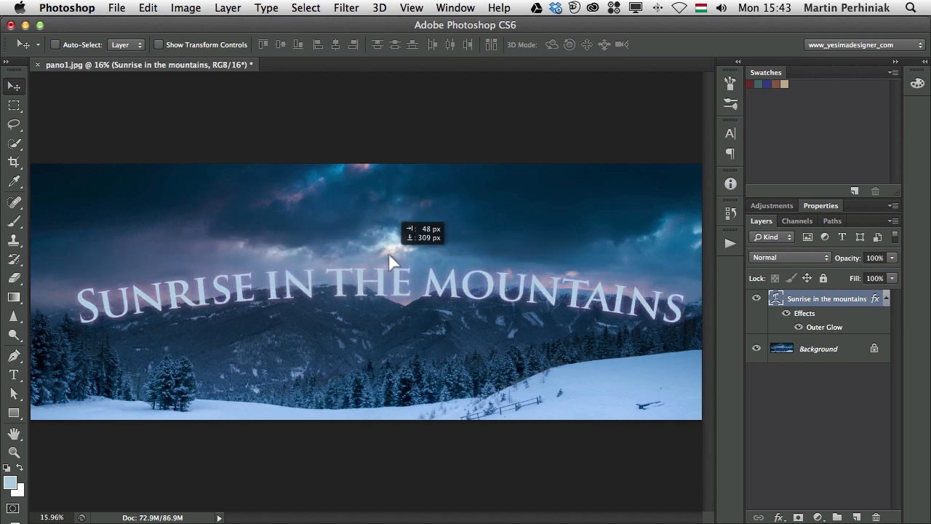
Move the arched title lower over the peaks and commit the smaller 'in the' size edit.
left_click_drag(392, 262, 404, 259)
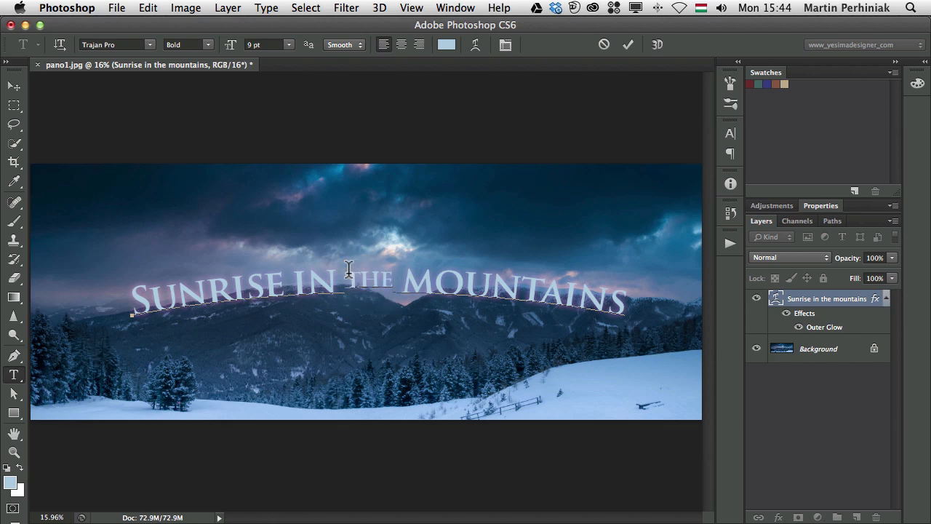
left_click(13, 71)
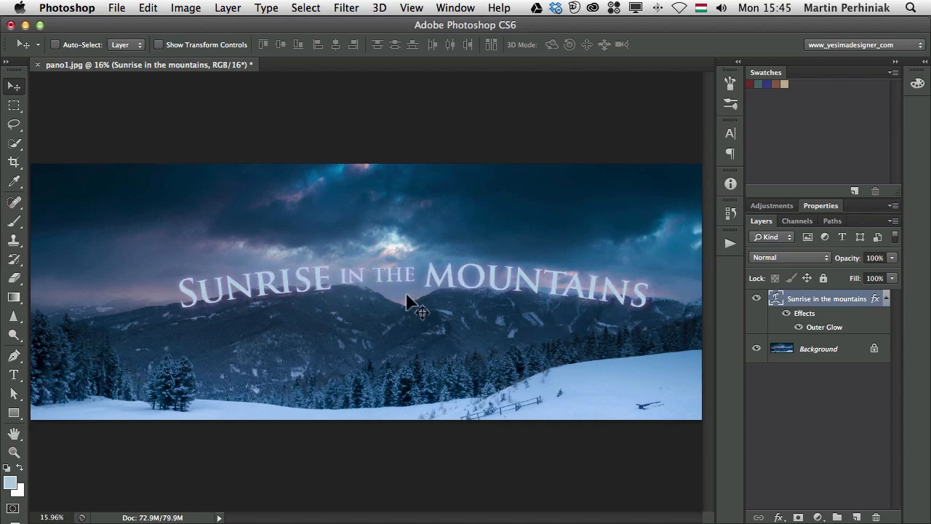
mouse_move(531, 298)
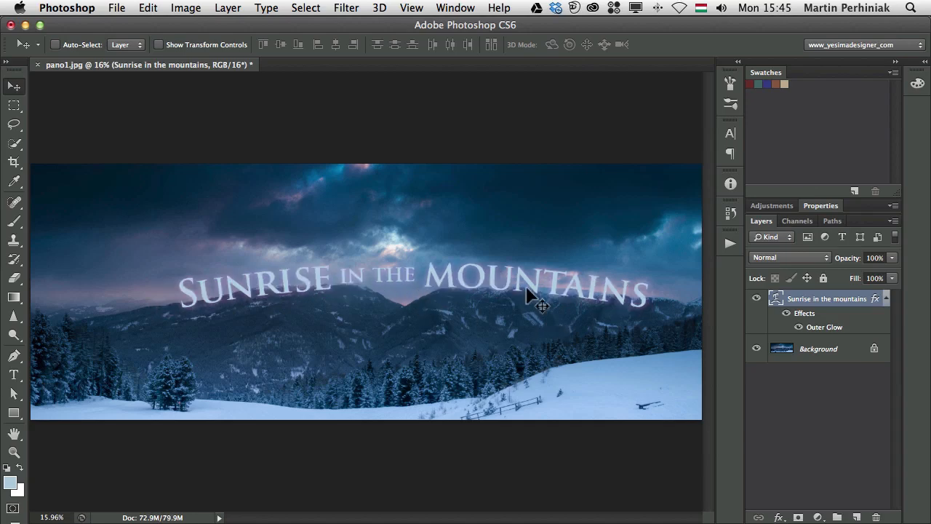
Hide the title layer and quick-select the mountains and snowy foreground below the skyline.
left_click(756, 298)
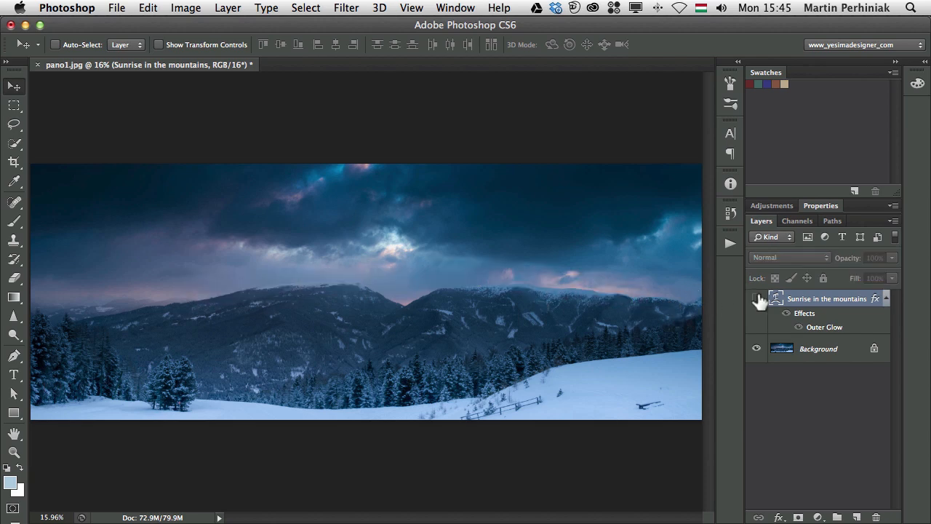
left_click(15, 201)
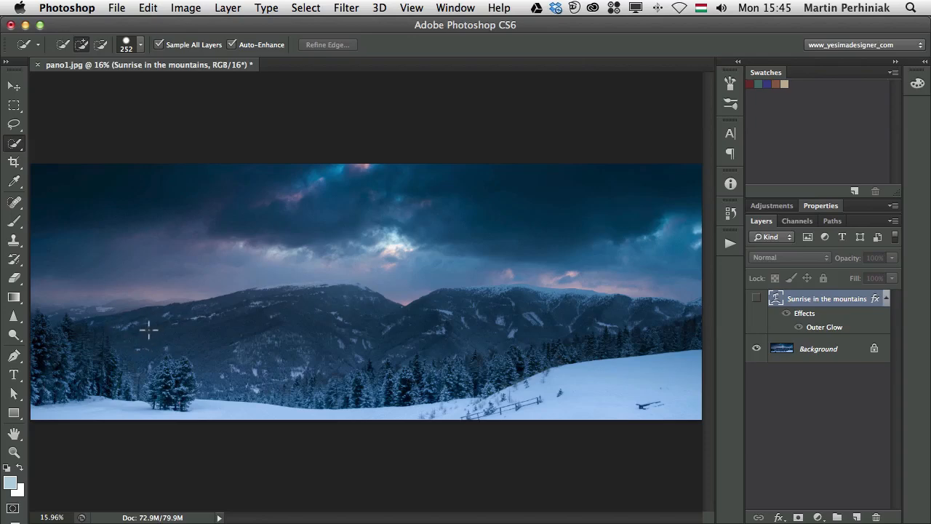
left_click_drag(148, 329, 451, 345)
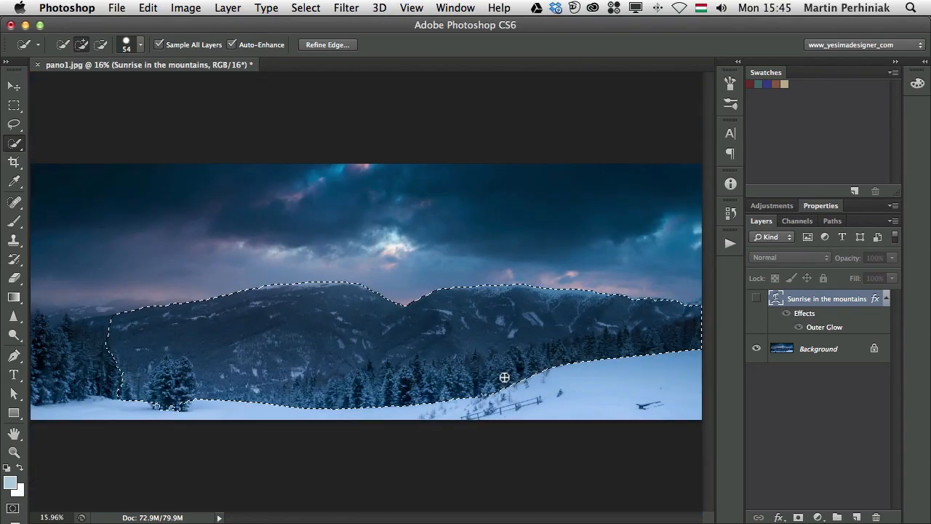
Show the title, turn the selection into its layer mask and invert it so peaks cover the lettering.
left_click(756, 299)
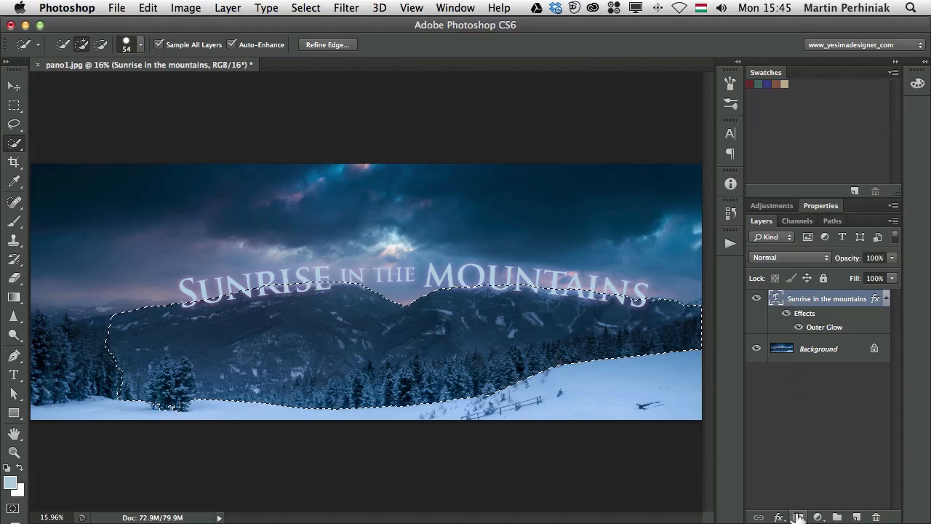
left_click(797, 518)
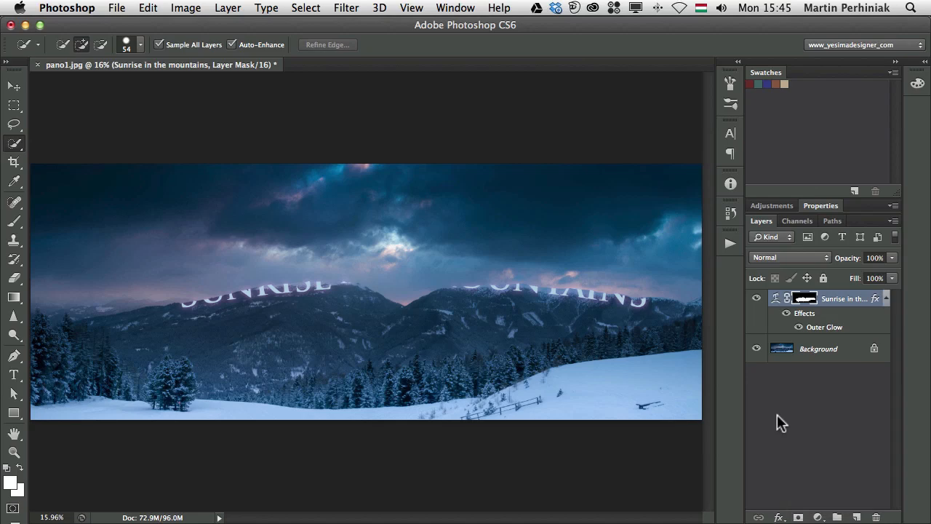
left_click(186, 9)
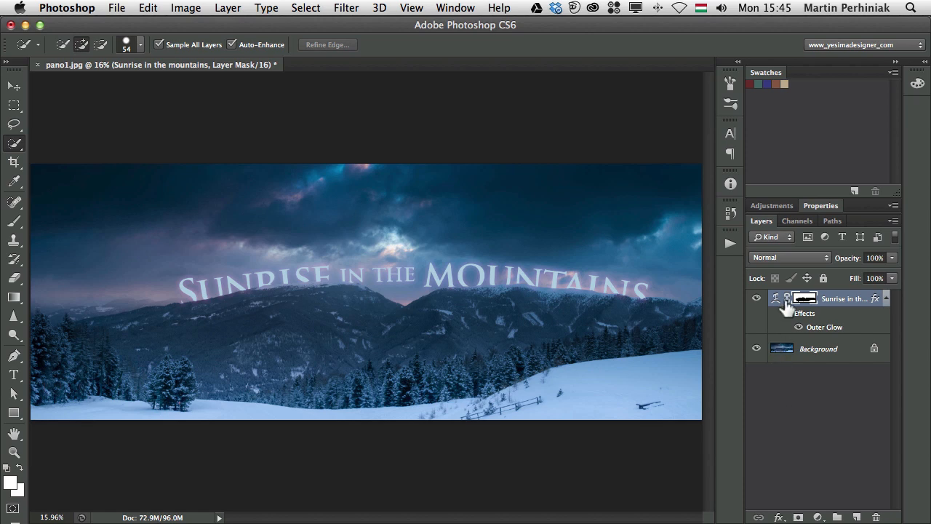
mouse_move(788, 300)
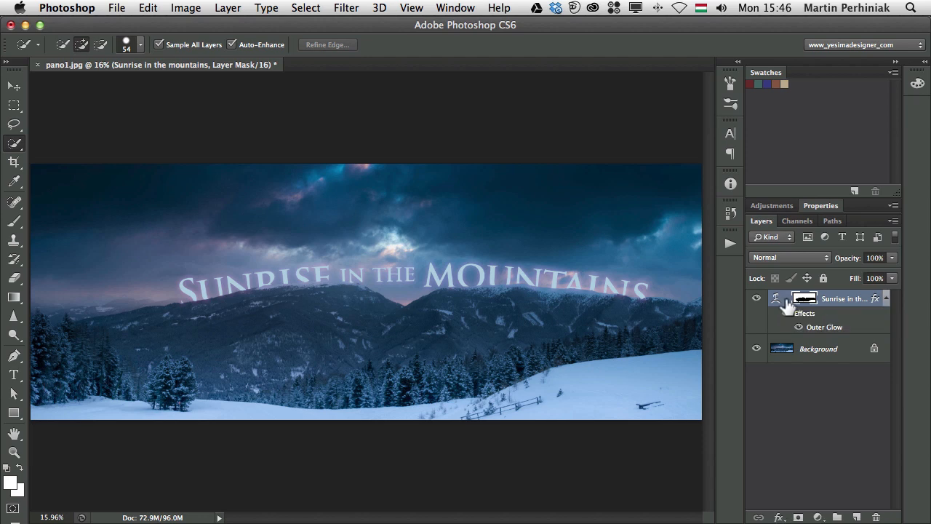
Nudge the masked title with the Move tool so its letters sit just behind the ridge.
left_click(13, 86)
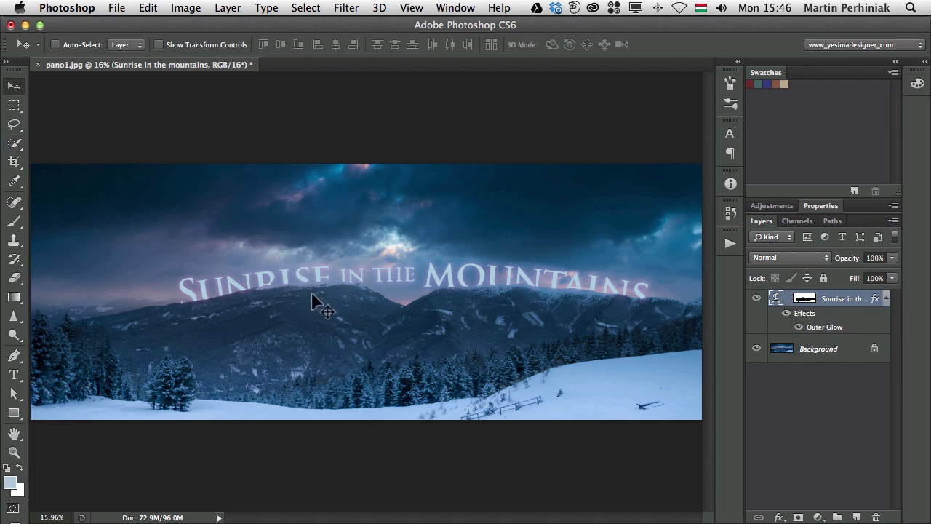
left_click_drag(317, 305, 328, 294)
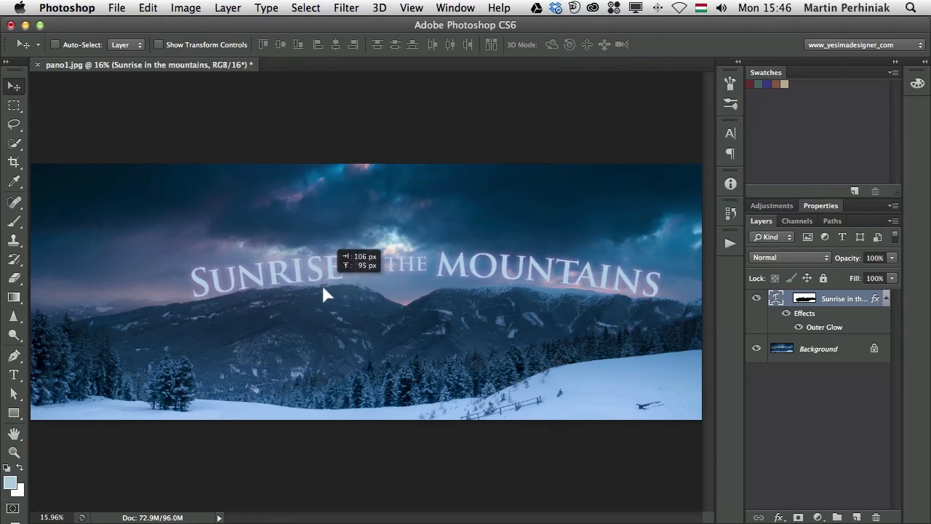
left_click_drag(328, 279, 317, 275)
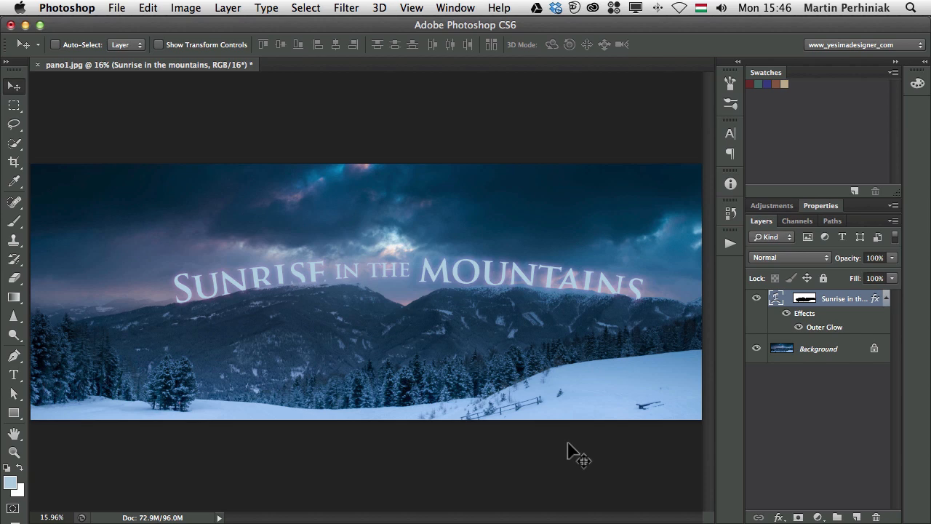
mouse_move(850, 298)
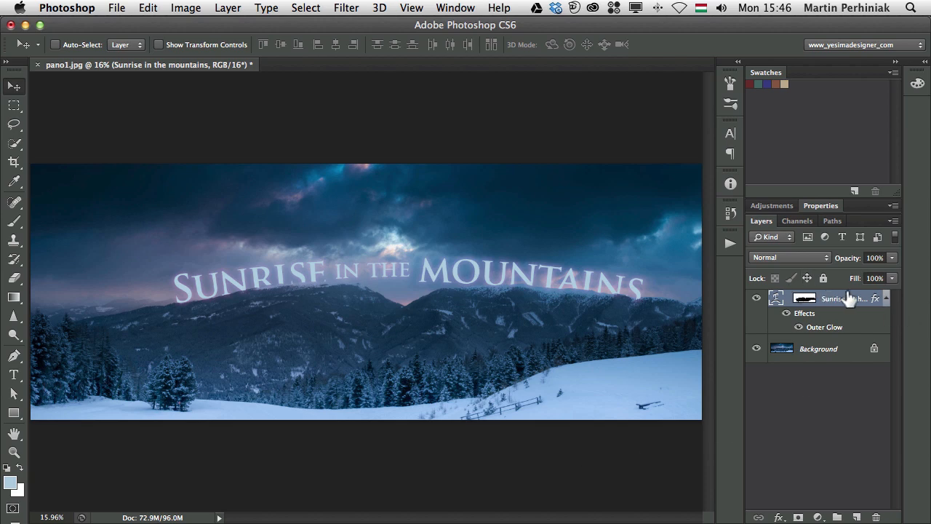
Add a Multiply Gradient Overlay at 21% opacity, 15% scale and a Drop Shadow to the title.
double_click(844, 298)
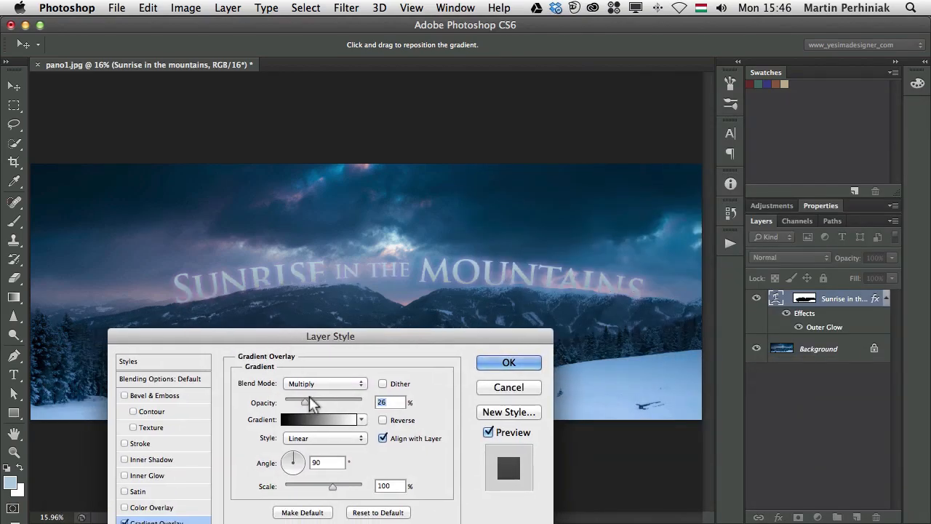
left_click_drag(308, 402, 300, 401)
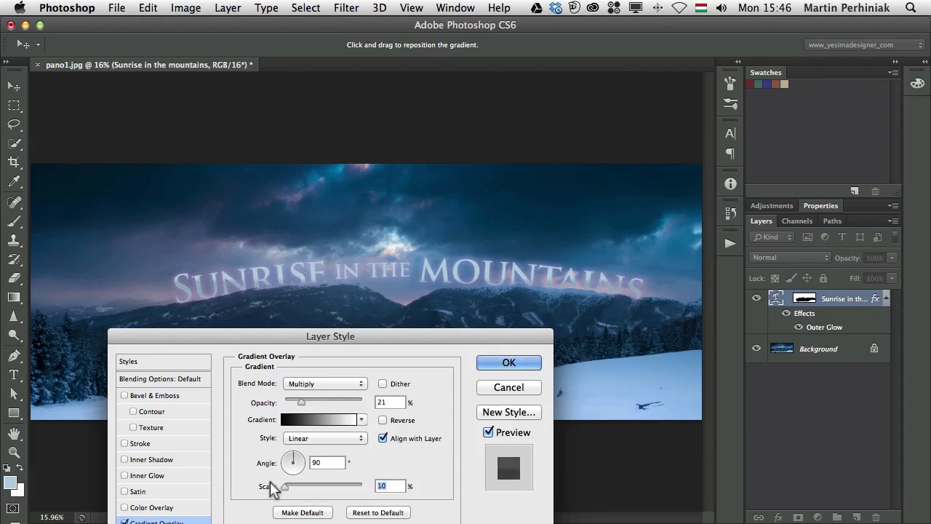
left_click_drag(277, 486, 288, 486)
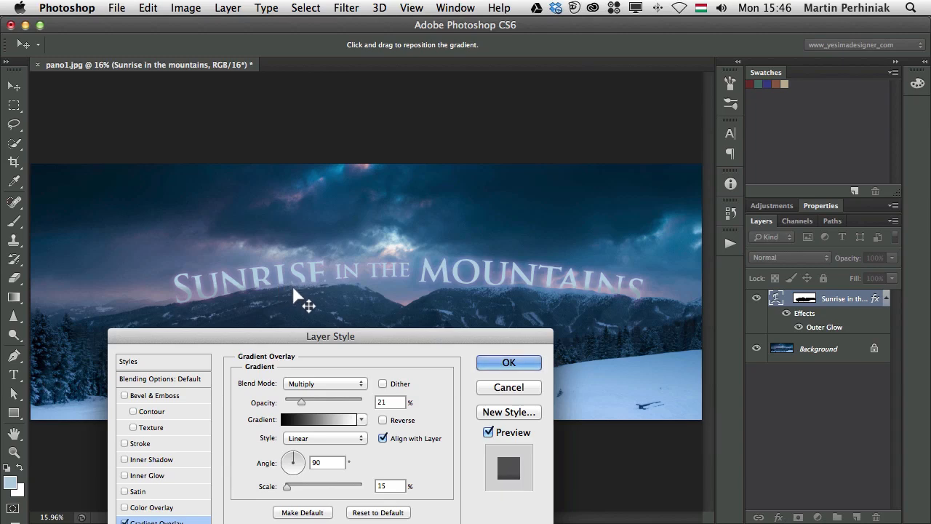
mouse_move(298, 294)
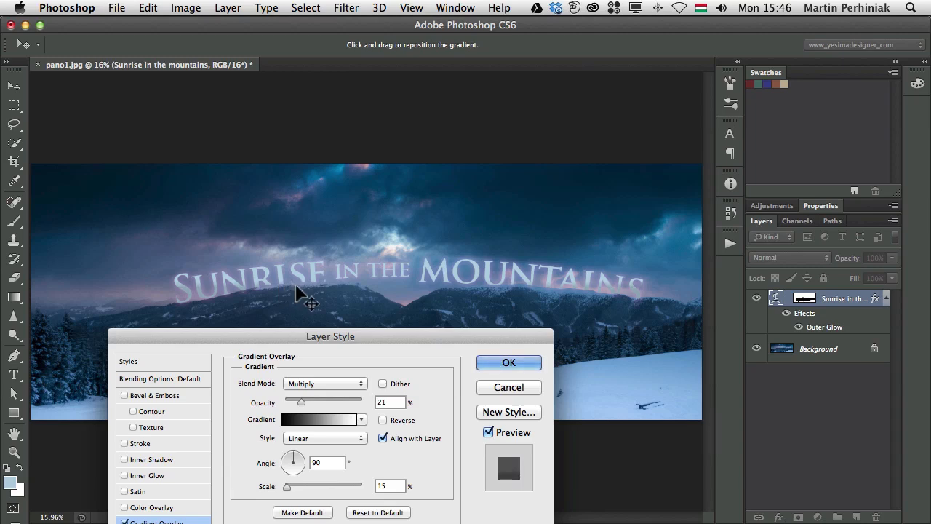
left_click(509, 362)
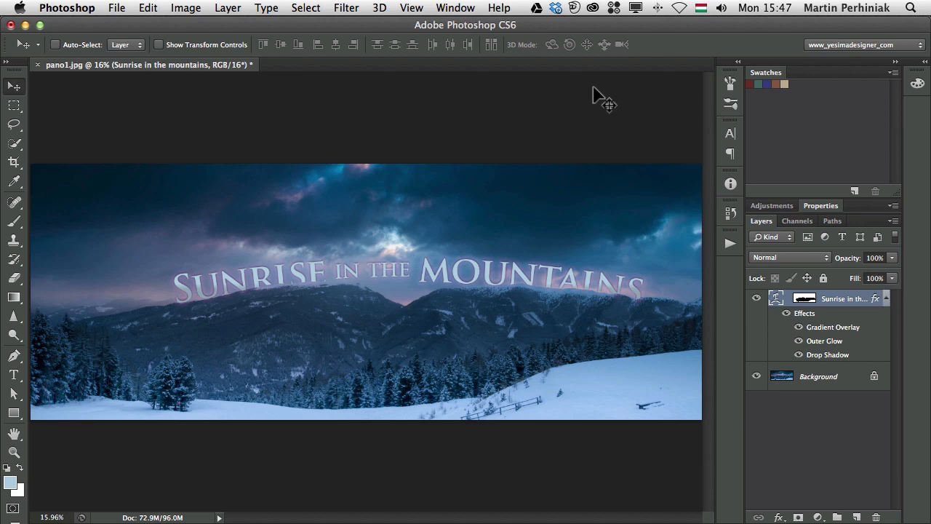
Save the titled panorama as pano1-Edit.psd via File > Save.
left_click(116, 9)
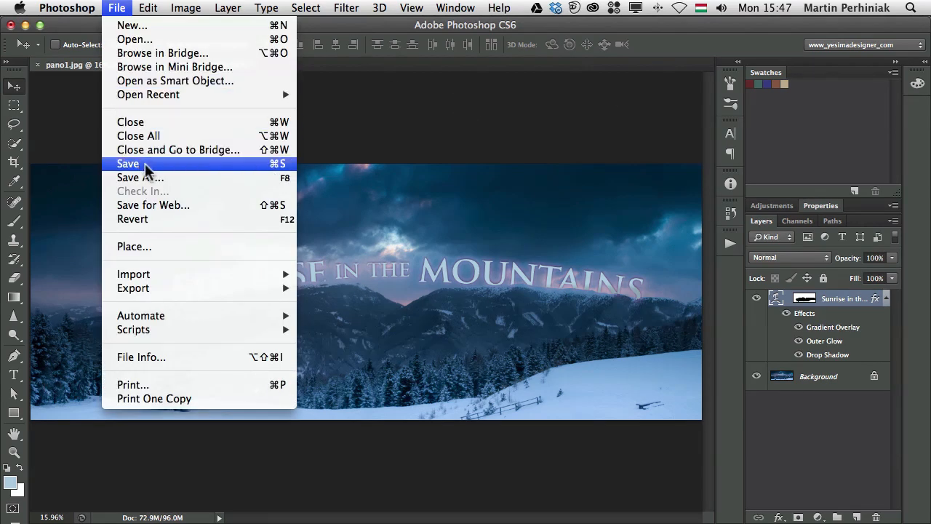
left_click(128, 163)
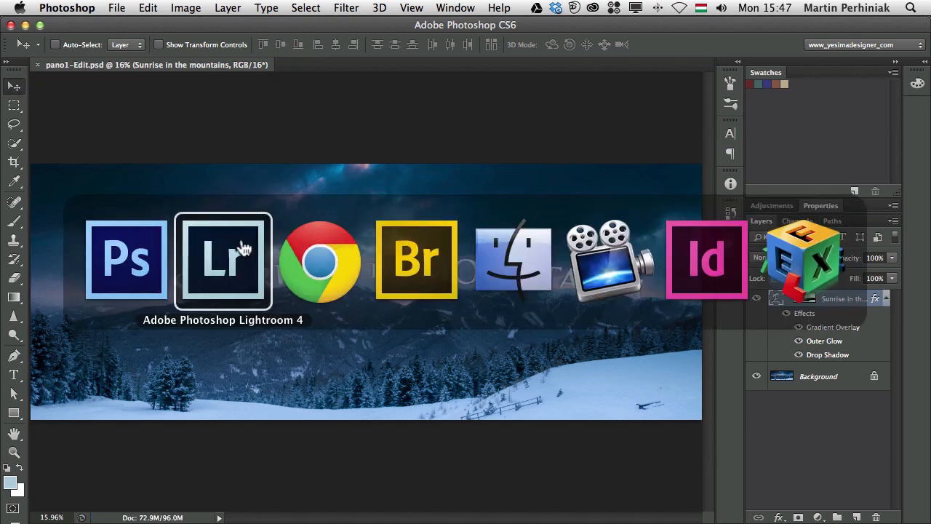
Back in Lightroom's Develop module, warm pano1-Edit.psd's white balance Temp to +56.
left_click(224, 259)
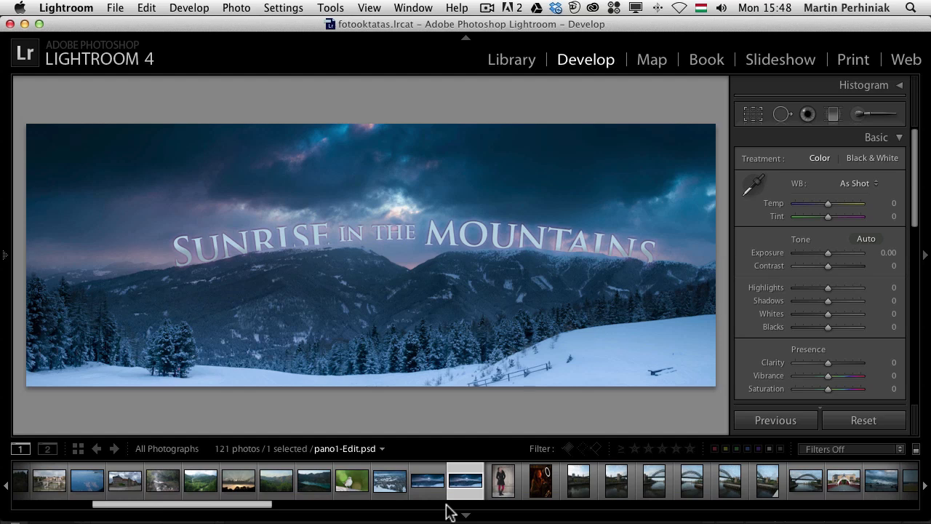
mouse_move(881, 196)
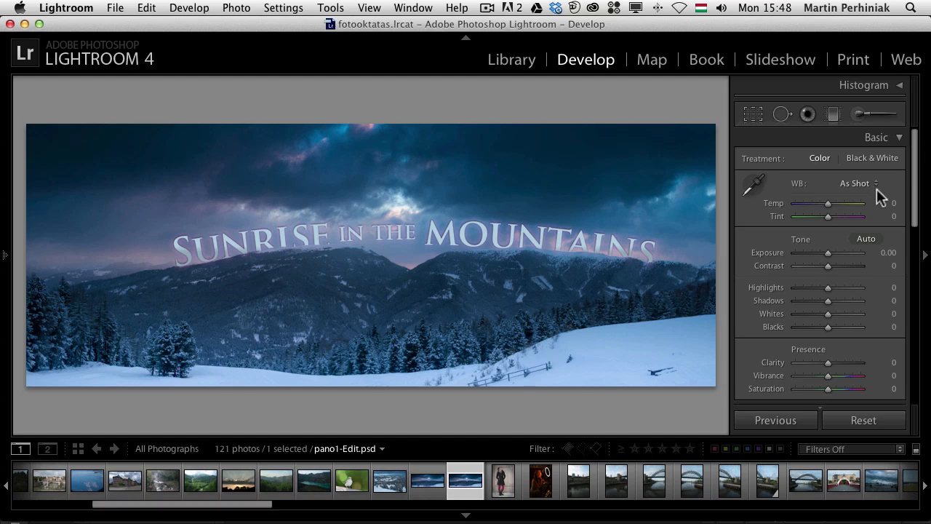
left_click_drag(827, 203, 846, 203)
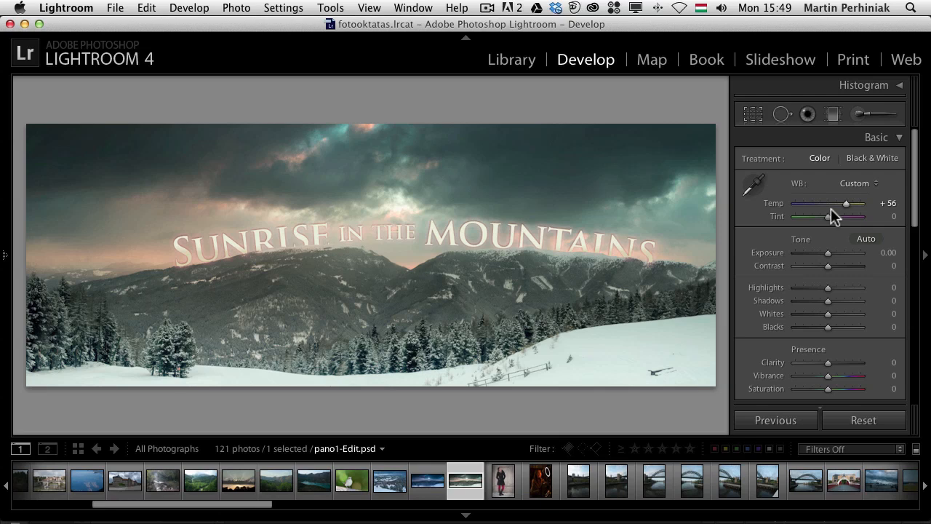
left_click(540, 480)
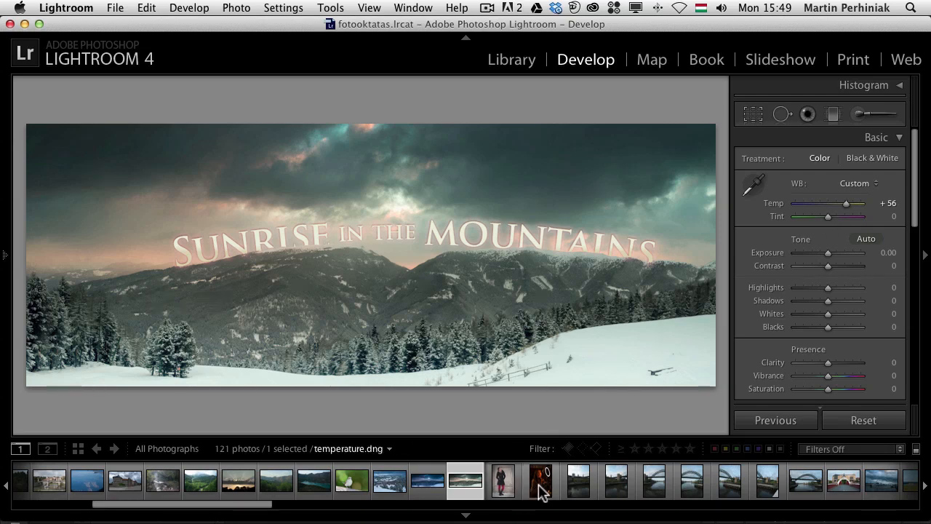
On temperature.dng, set white balance from a neutral spot, raise Exposure to +1.60 and bring up Edit In.
left_click(540, 480)
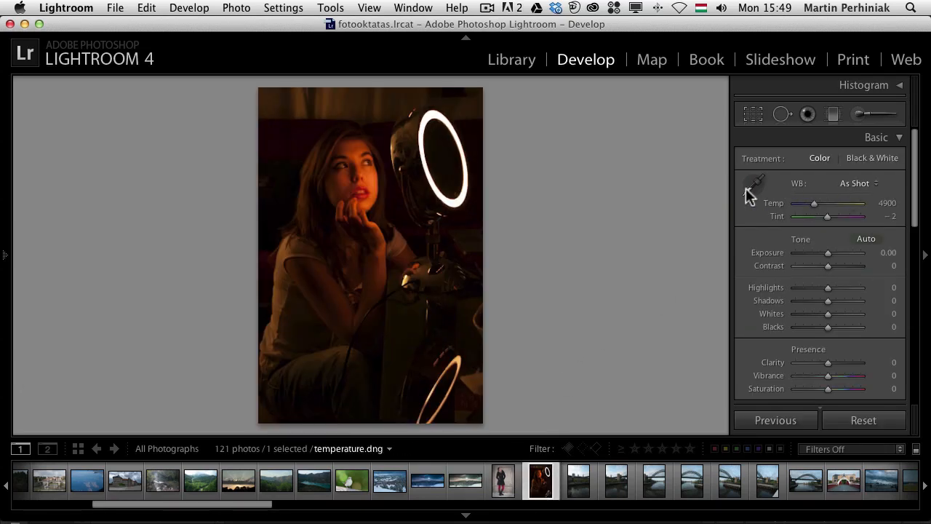
left_click(753, 183)
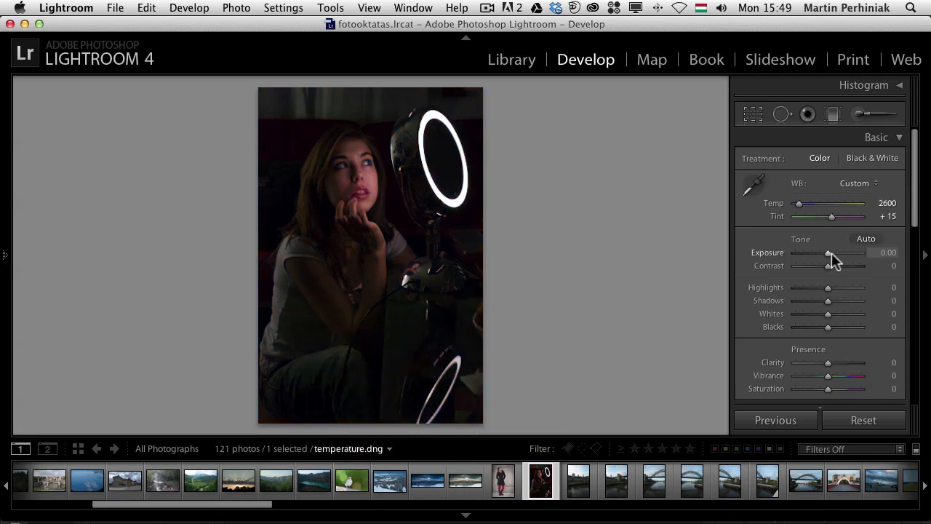
left_click_drag(828, 253, 842, 253)
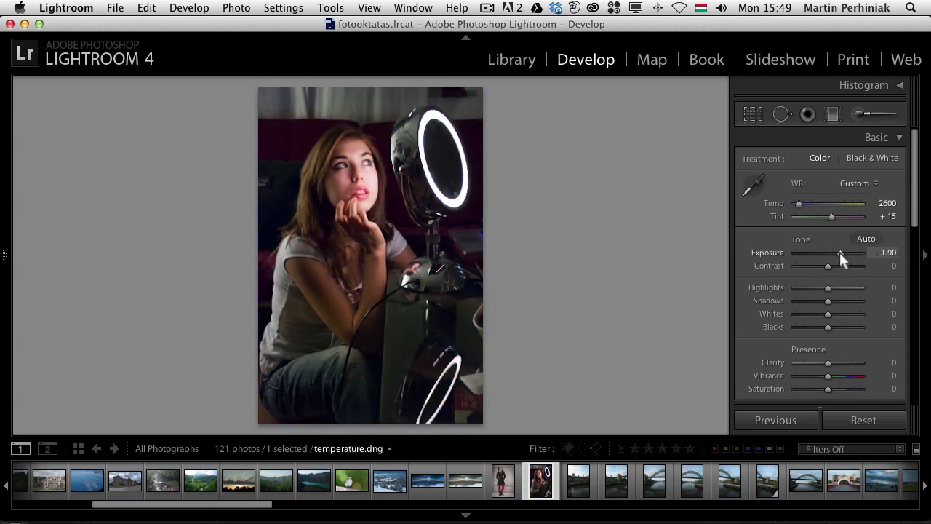
left_click_drag(841, 254, 838, 253)
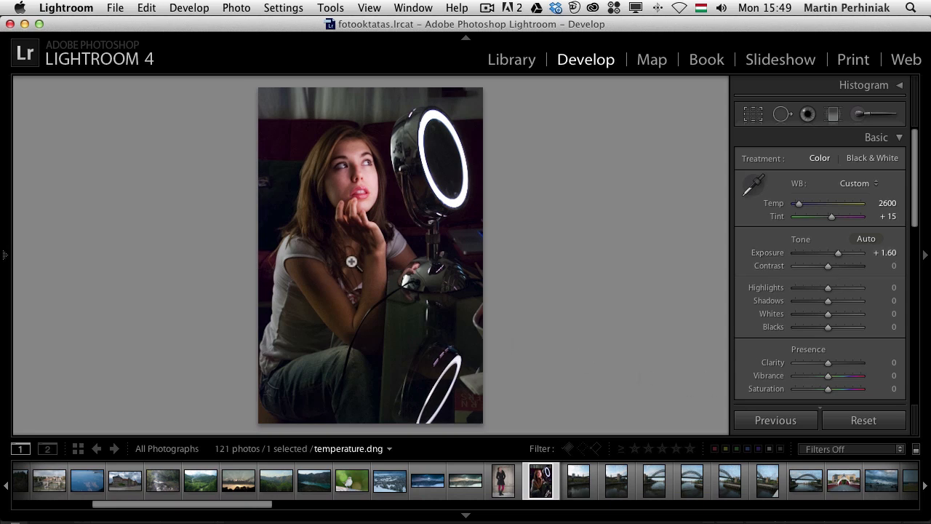
right_click(370, 255)
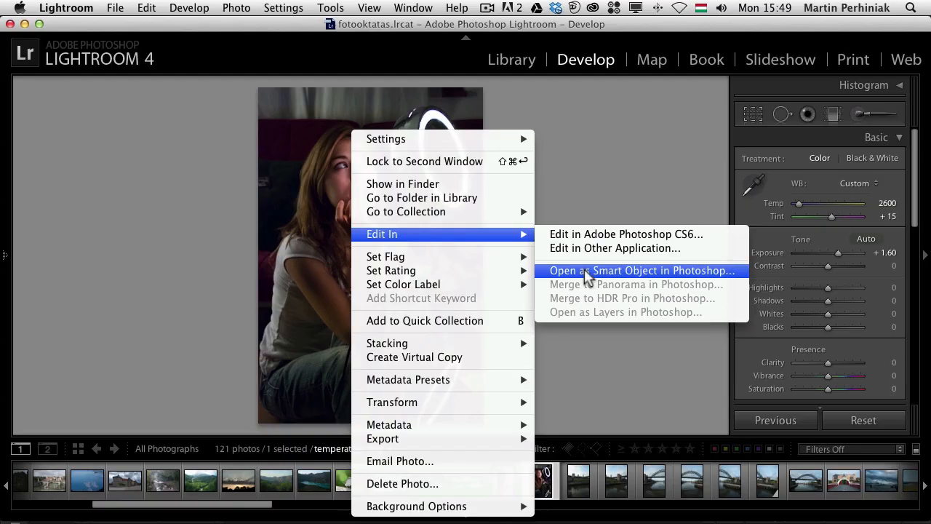
Open the portrait as a Smart Object in Photoshop and flip it horizontally with Free Transform.
left_click(640, 269)
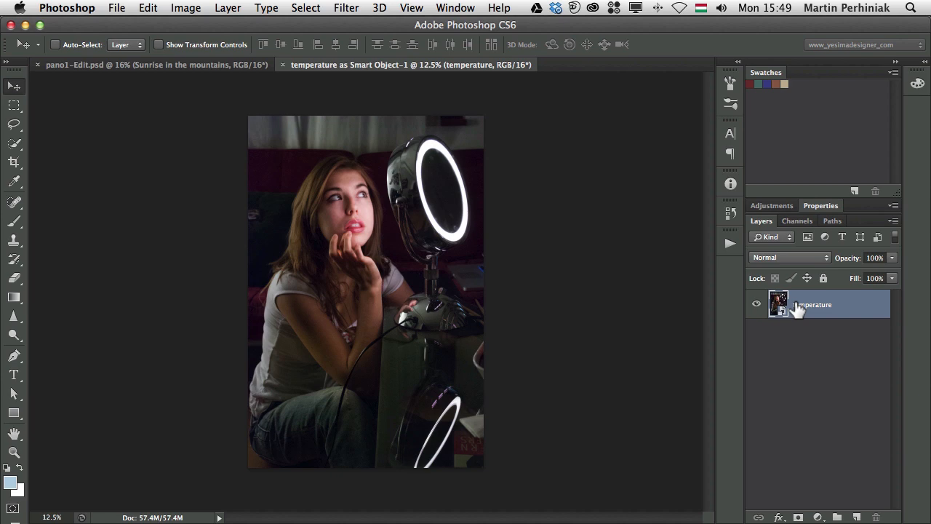
mouse_move(797, 309)
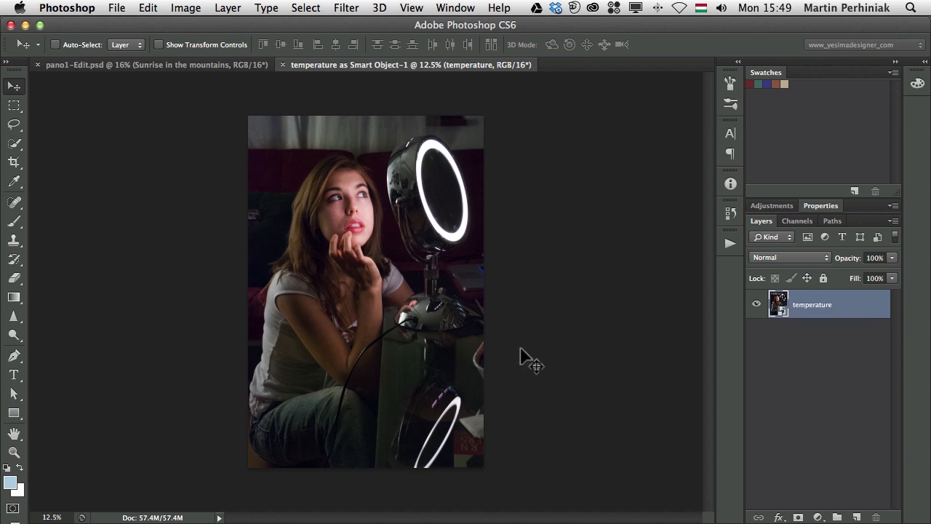
key("cmd+t")
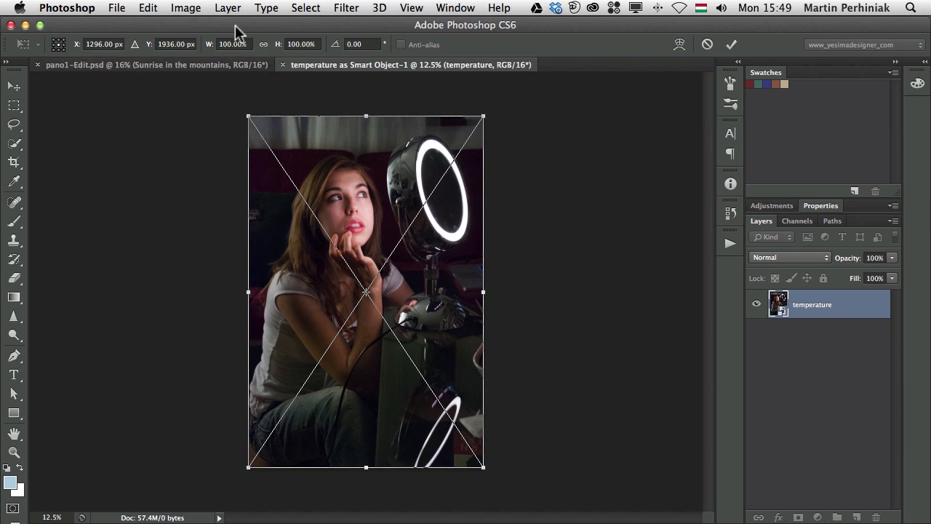
mouse_move(482, 294)
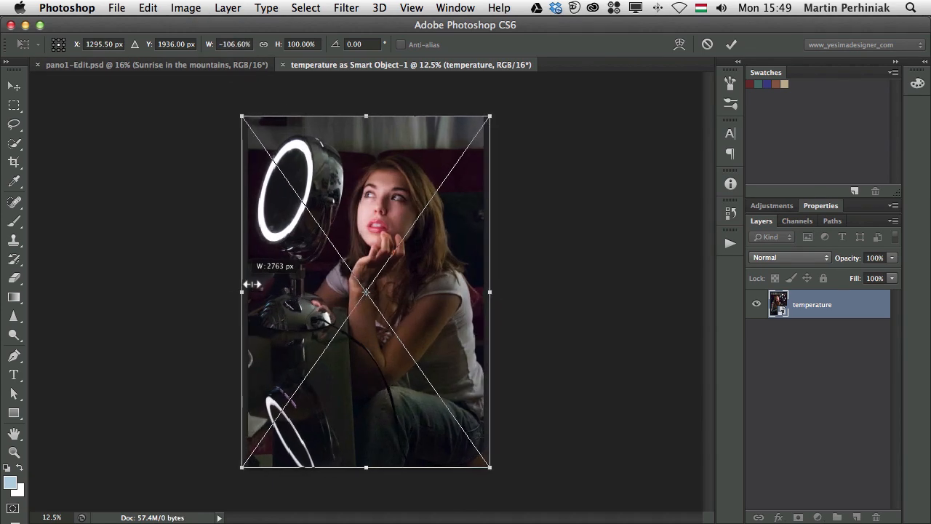
left_click_drag(241, 291, 249, 291)
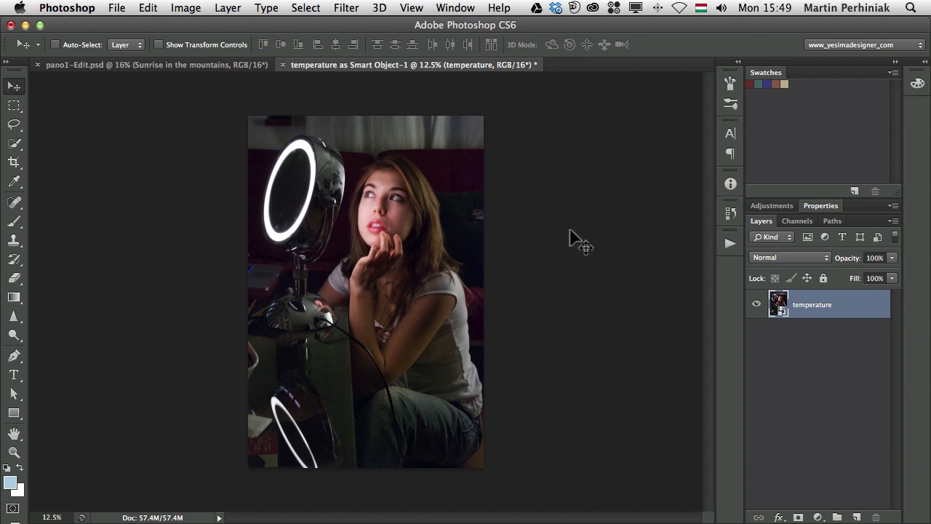
mouse_move(510, 279)
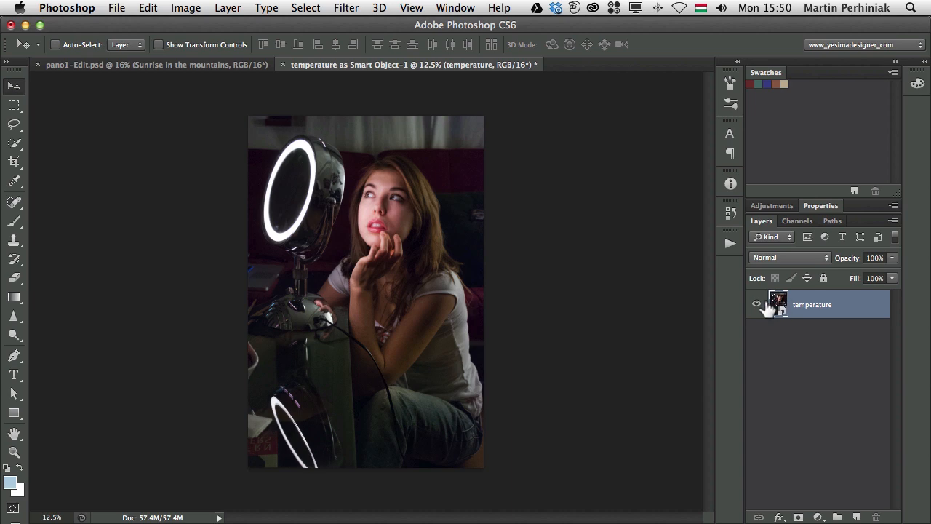
Reopen the Smart Object in Camera Raw, lift Shadows to +53 and apply.
double_click(777, 304)
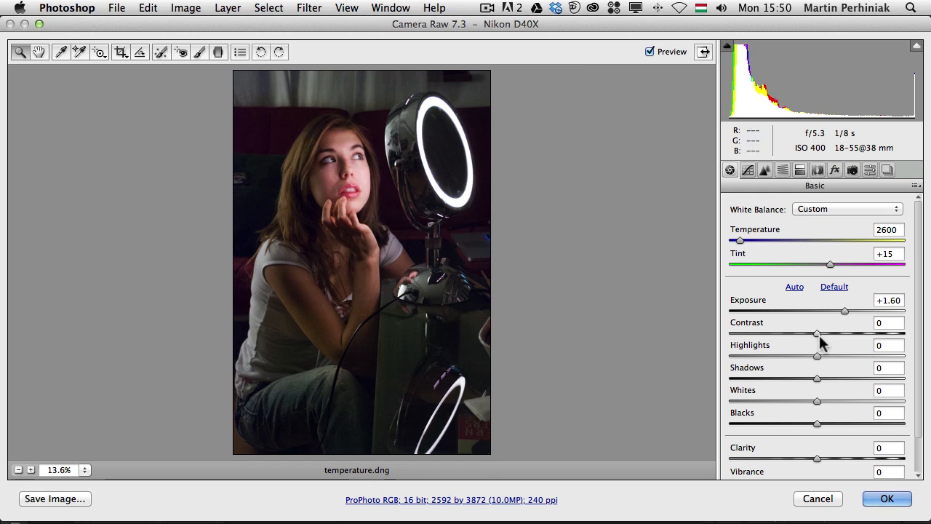
scroll("down", 3)
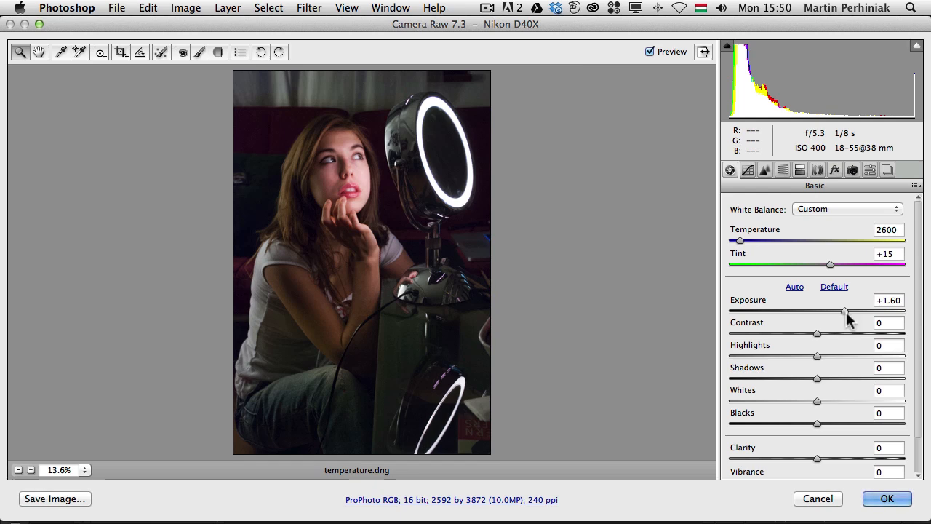
left_click_drag(818, 378, 865, 378)
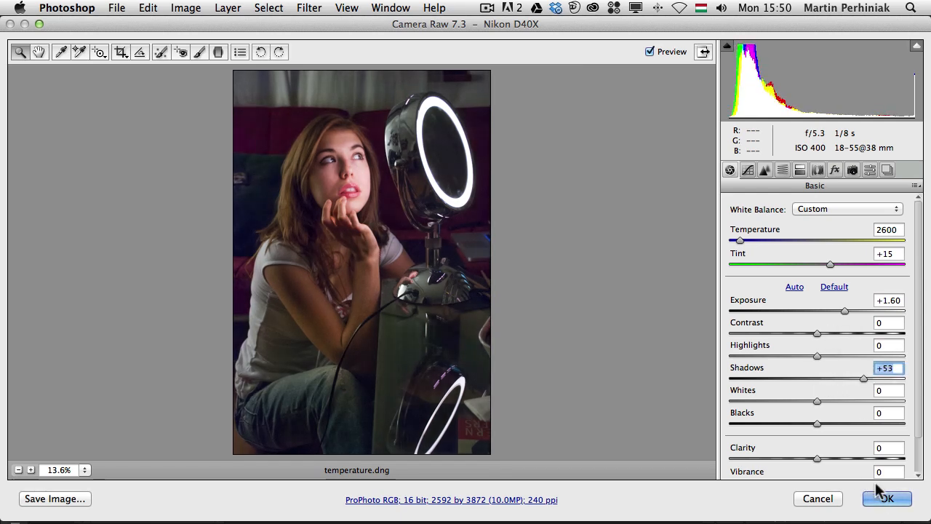
left_click(886, 497)
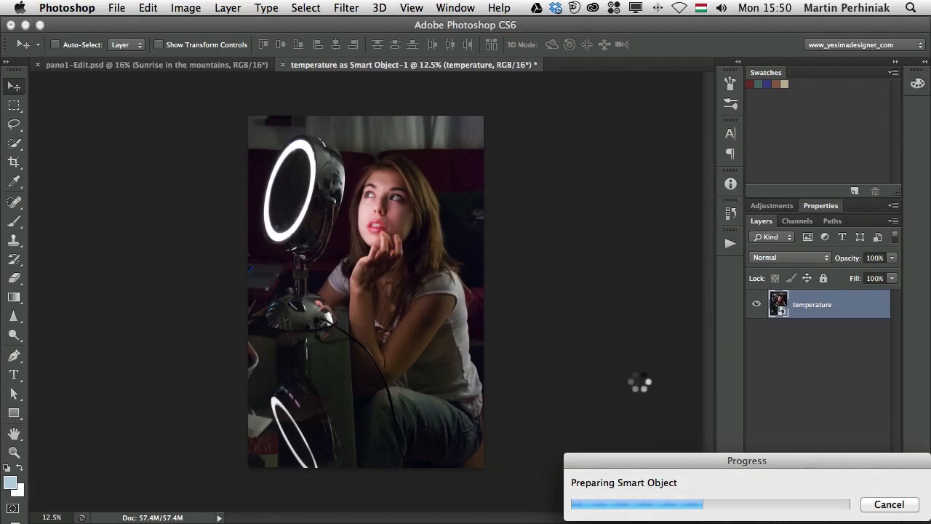